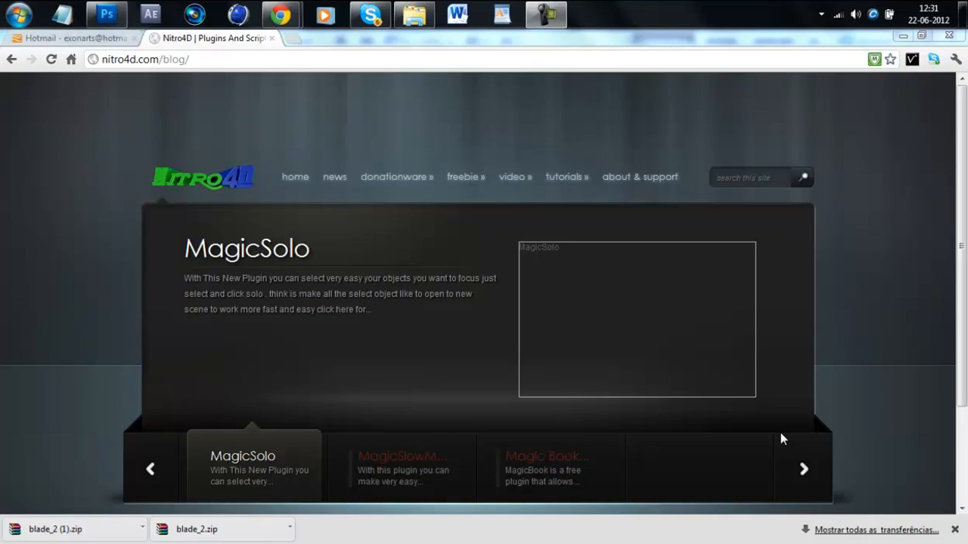
pyautogui.moveTo(536, 307)
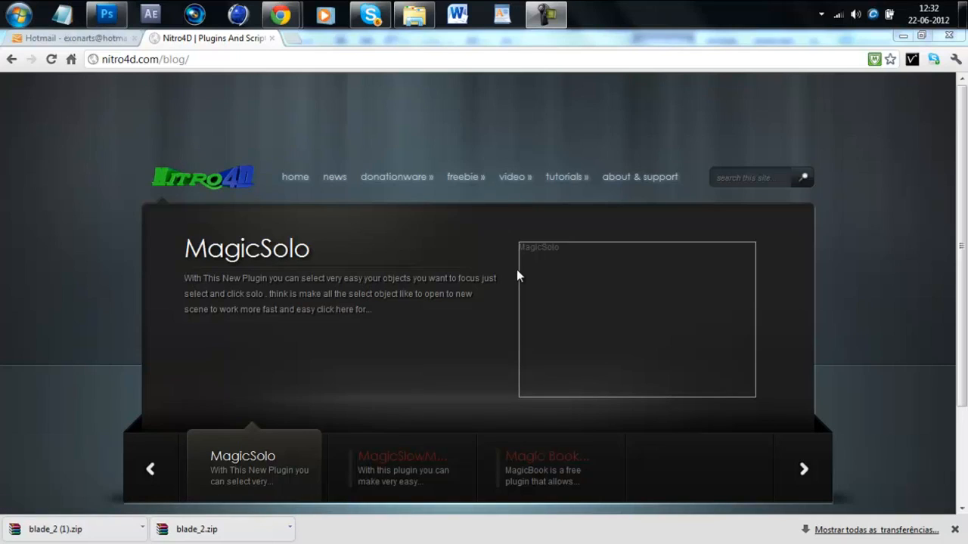
pyautogui.moveTo(276, 70)
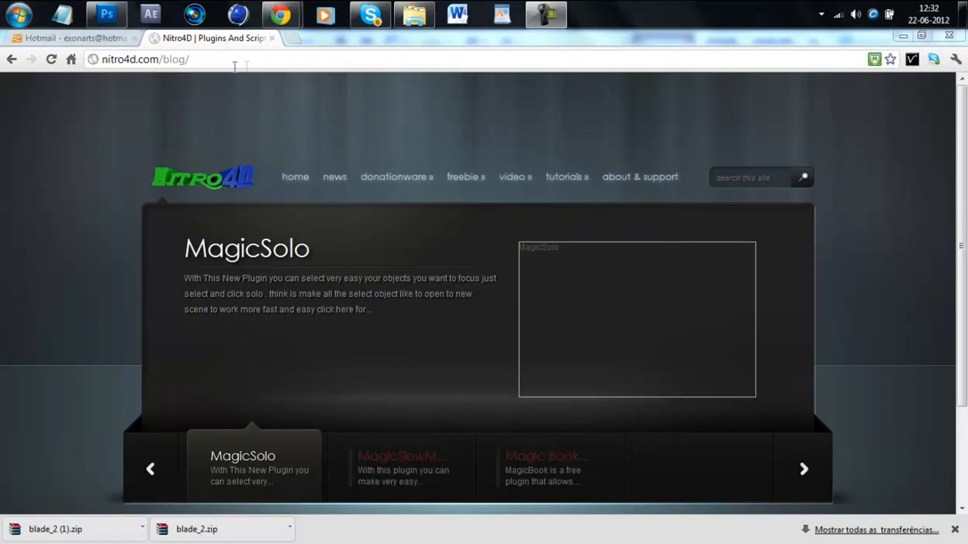
# Step: Go from the Nitro4D blog home to the Thrausi freebie plugin page
pyautogui.click(145, 59)
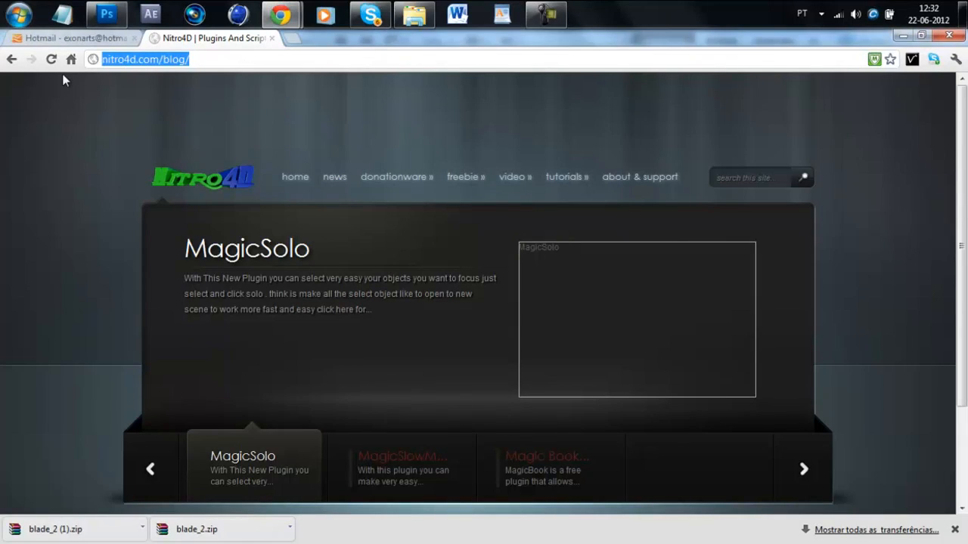
pyautogui.moveTo(259, 108)
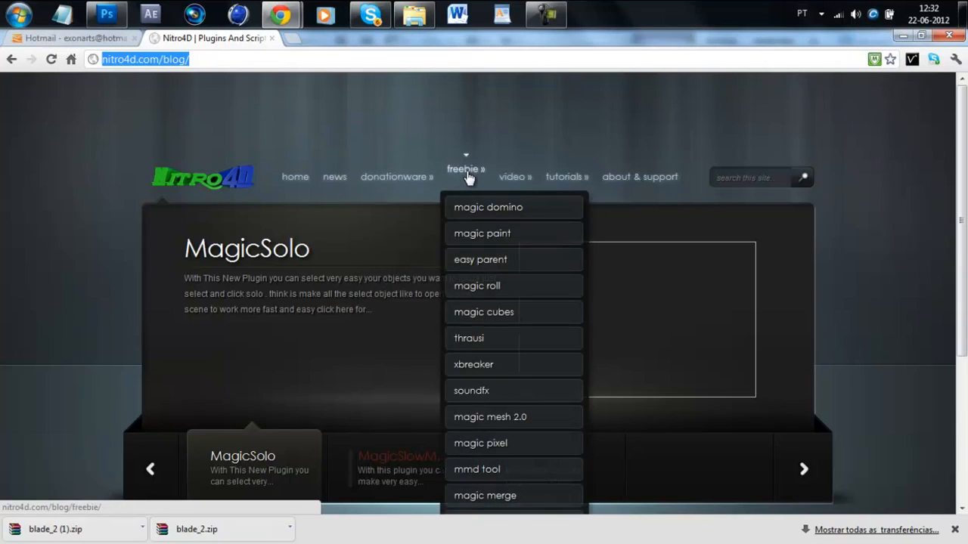
pyautogui.click(469, 338)
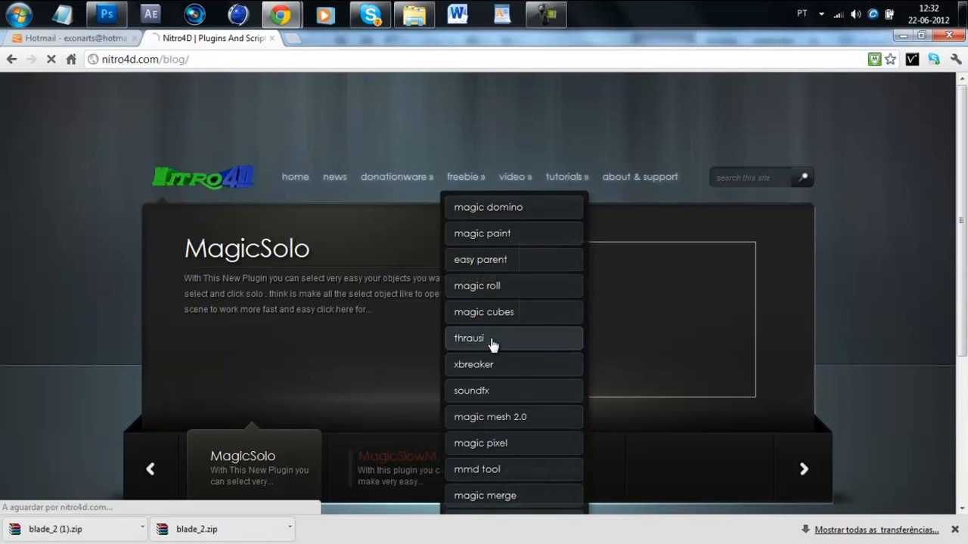
# Step: Download the Thrausi 1.22 zip for R12–R13 and open it from the downloads bar
pyautogui.click(469, 337)
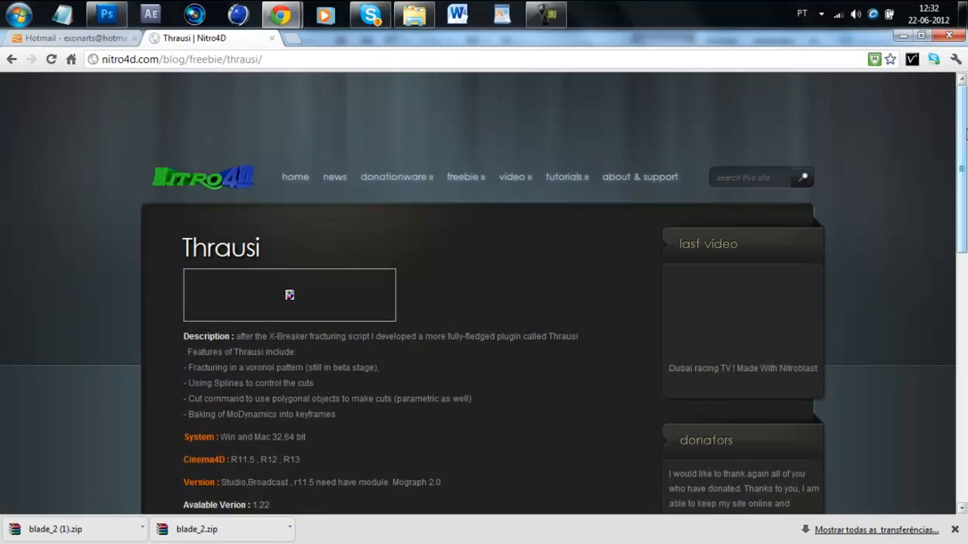
pyautogui.scroll(-3)
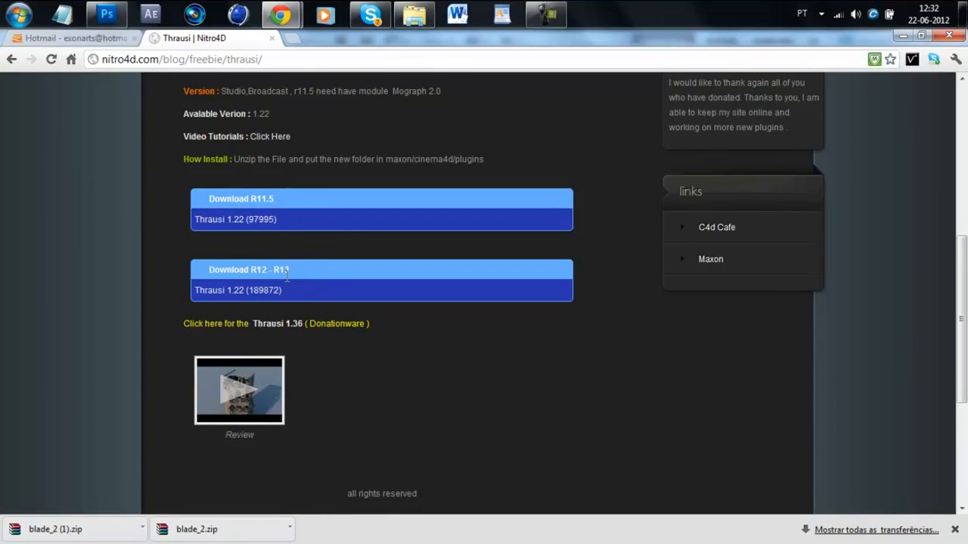
pyautogui.moveTo(234, 307)
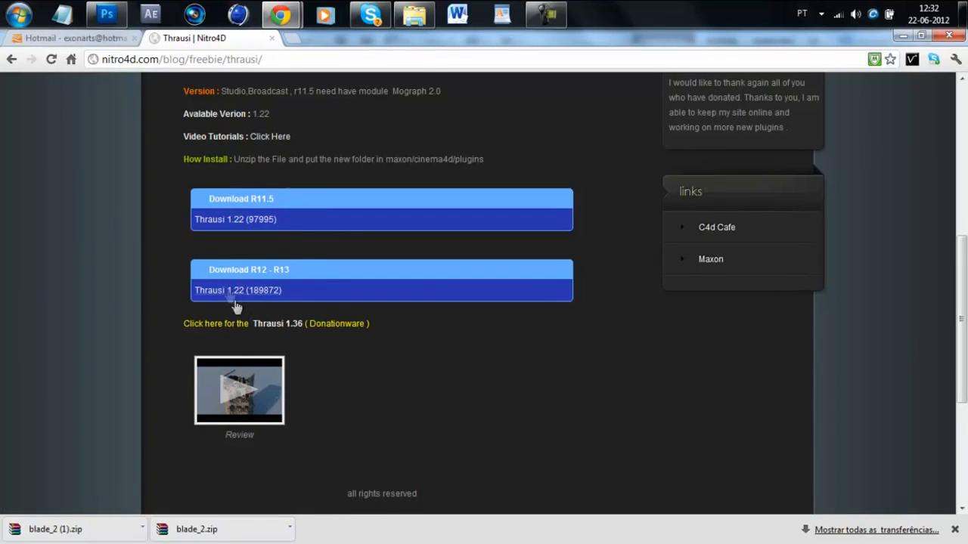
pyautogui.moveTo(245, 244)
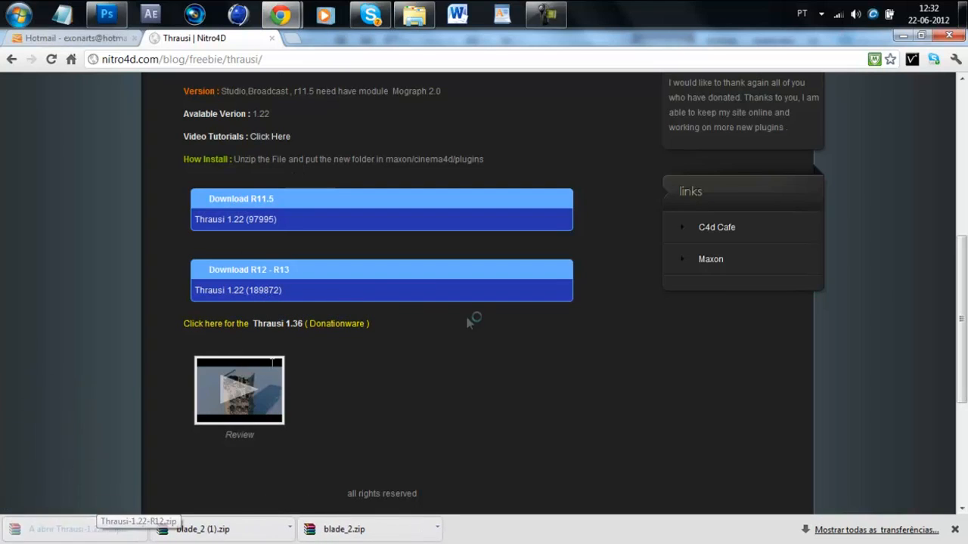
pyautogui.click(76, 525)
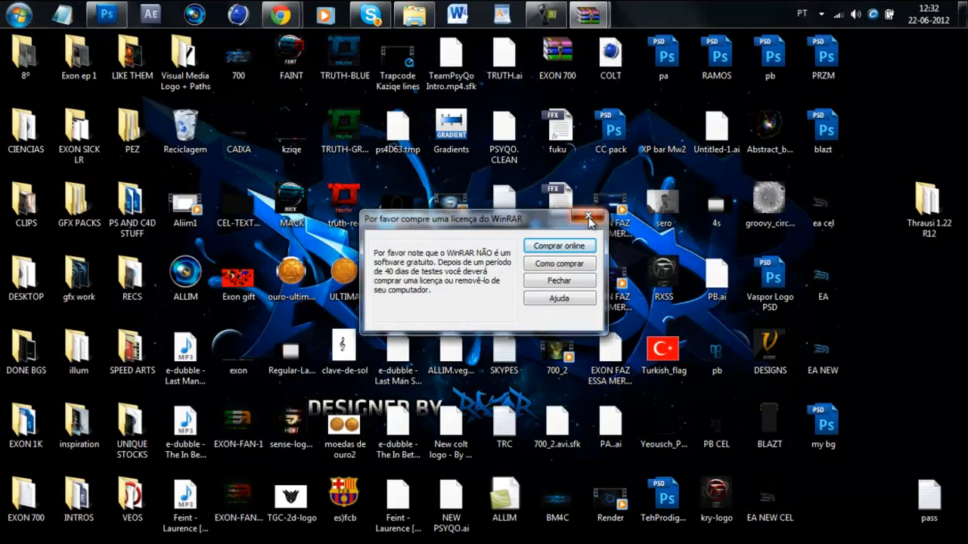
# Step: Dismiss the WinRAR licence reminder and bring back the PROGRAMAS folder window
pyautogui.click(588, 217)
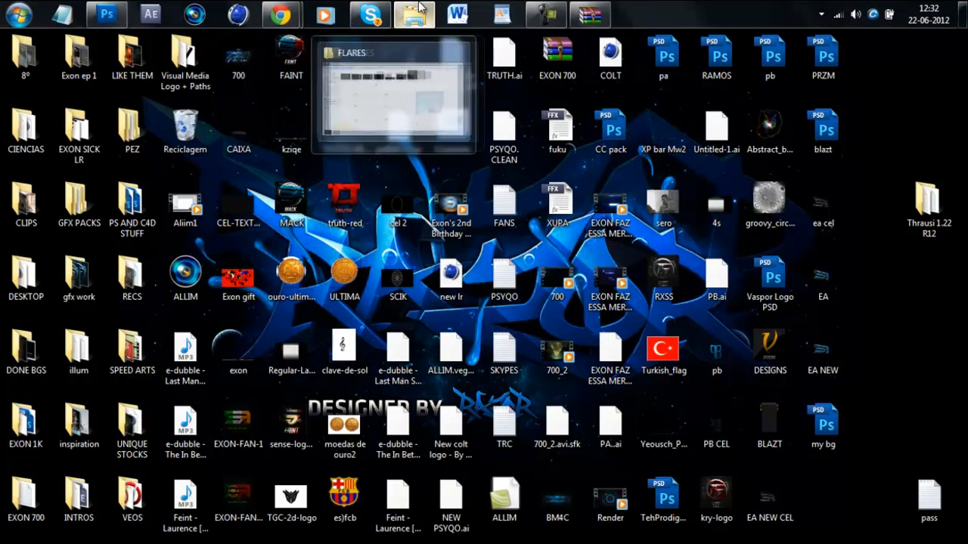
pyautogui.click(414, 14)
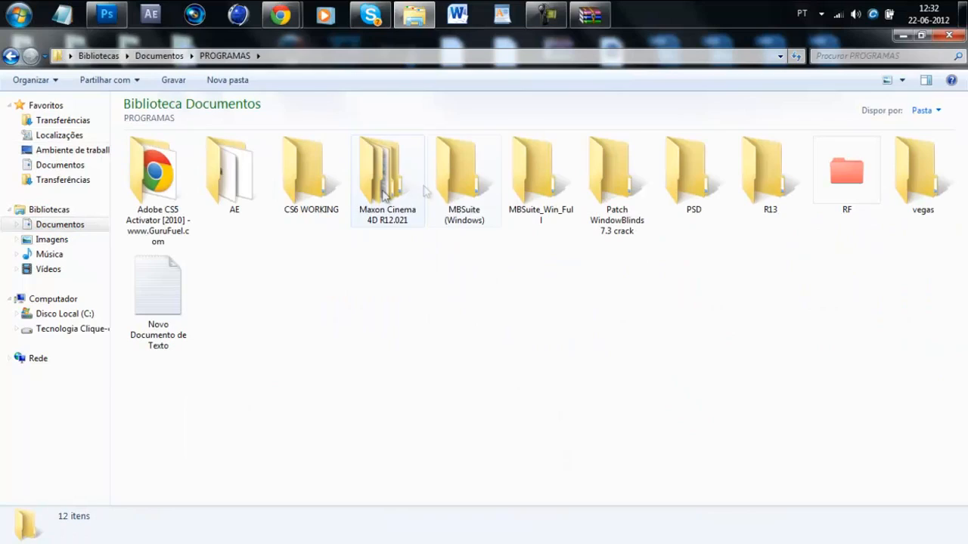
# Step: Open Maxon Cinema 4D R12.021 > CINEMA 4D R12, then minimise Explorer
pyautogui.doubleClick(387, 170)
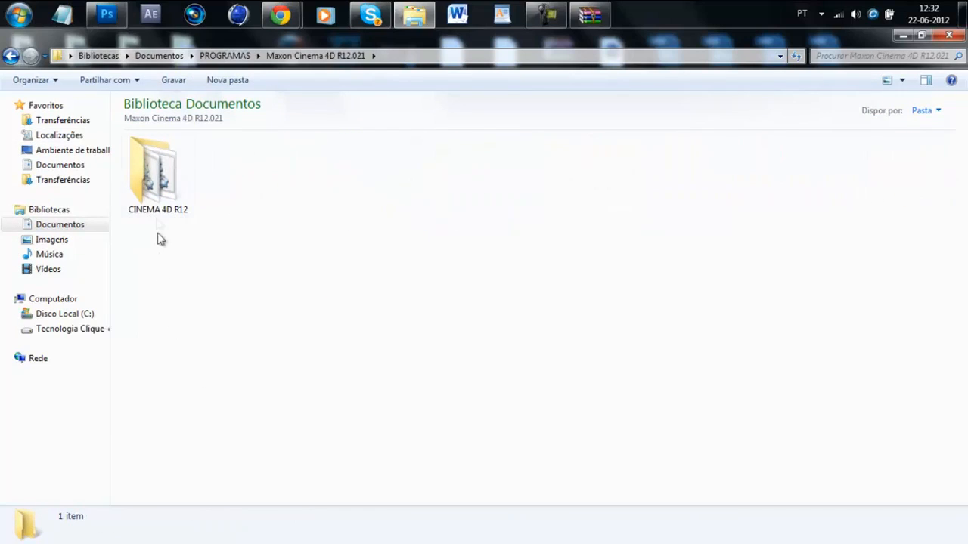
pyautogui.doubleClick(157, 170)
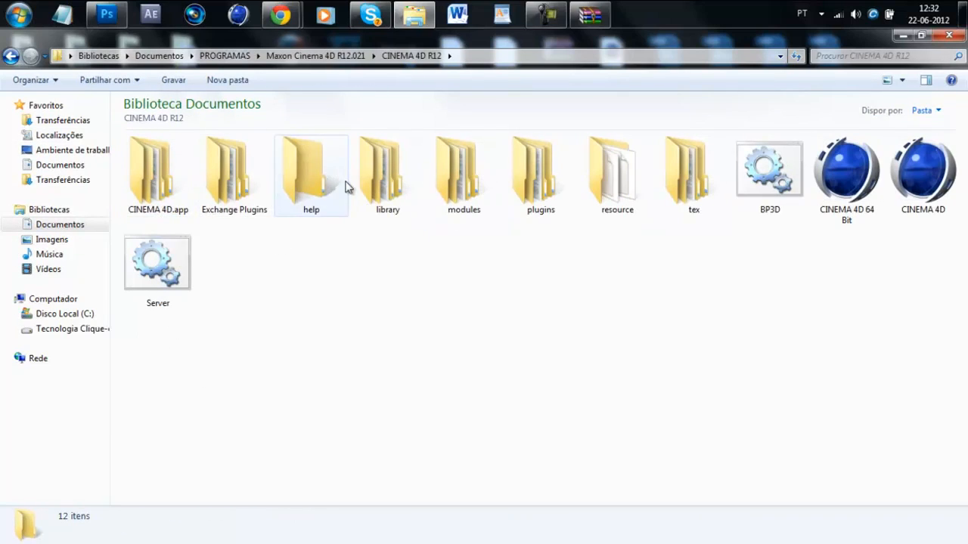
pyautogui.click(539, 174)
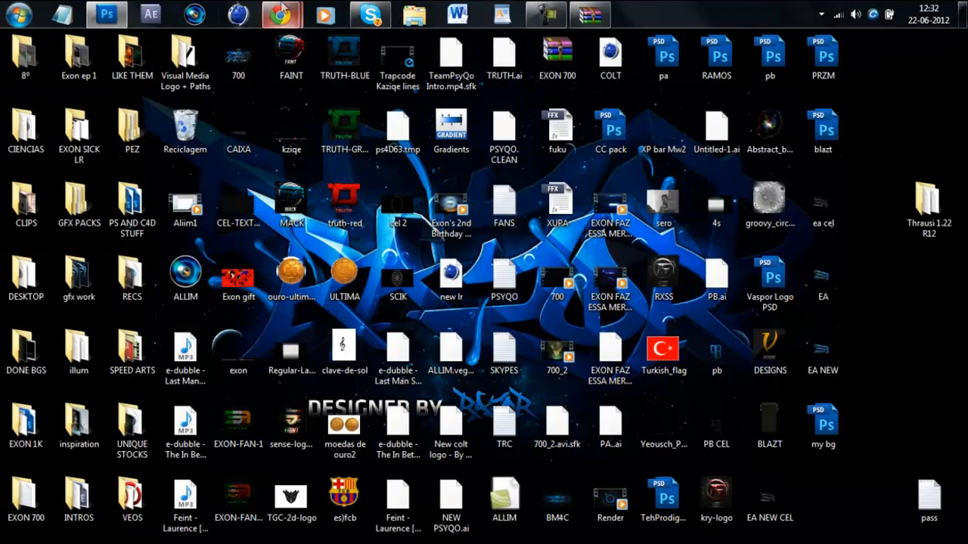
pyautogui.moveTo(280, 14)
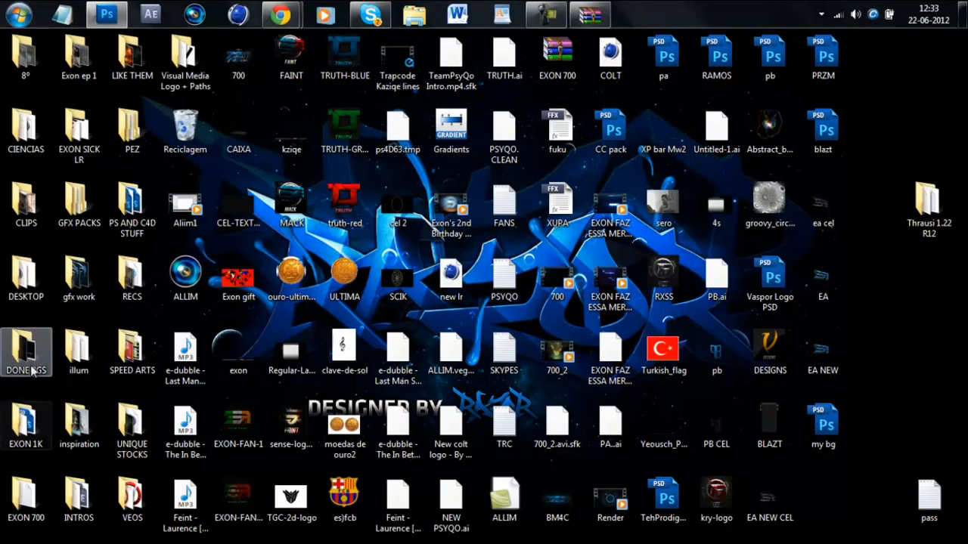
# Step: Open EXON 700 > C4D and launch the 'I USE 2' scene in Cinema 4D
pyautogui.click(25, 495)
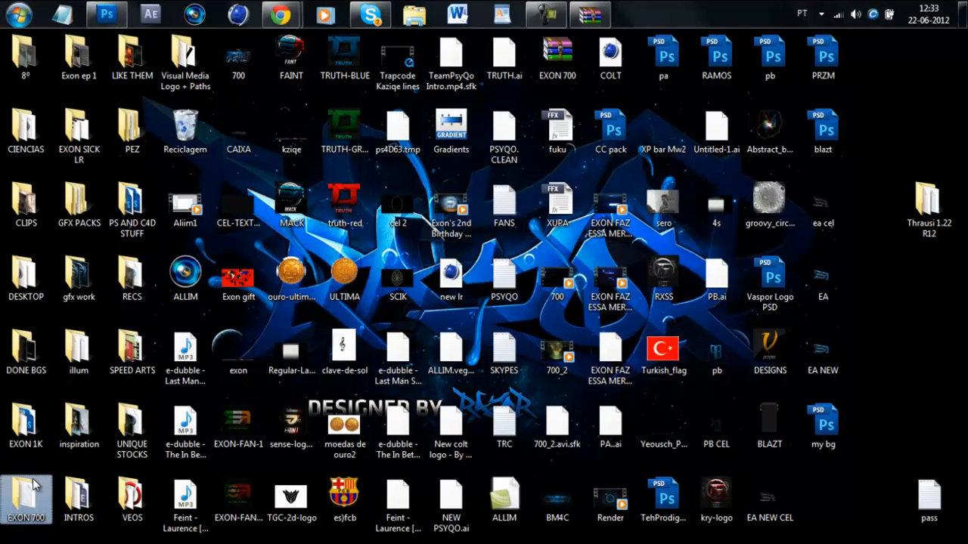
pyautogui.click(131, 352)
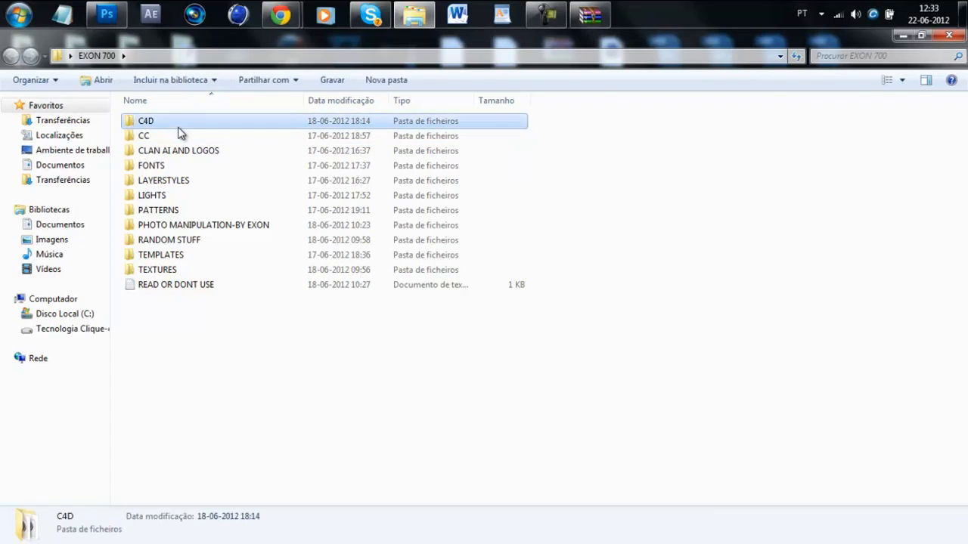
pyautogui.doubleClick(145, 121)
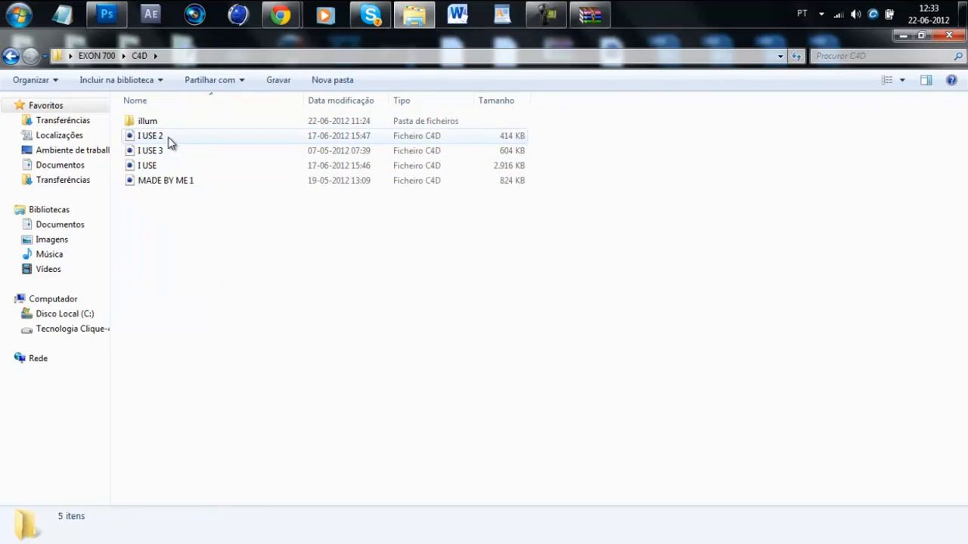
pyautogui.click(150, 135)
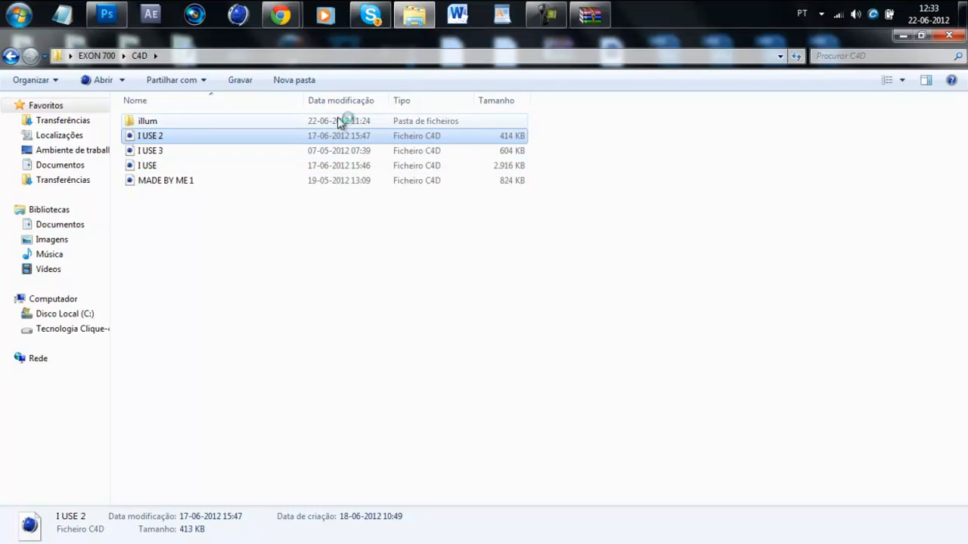
pyautogui.doubleClick(151, 136)
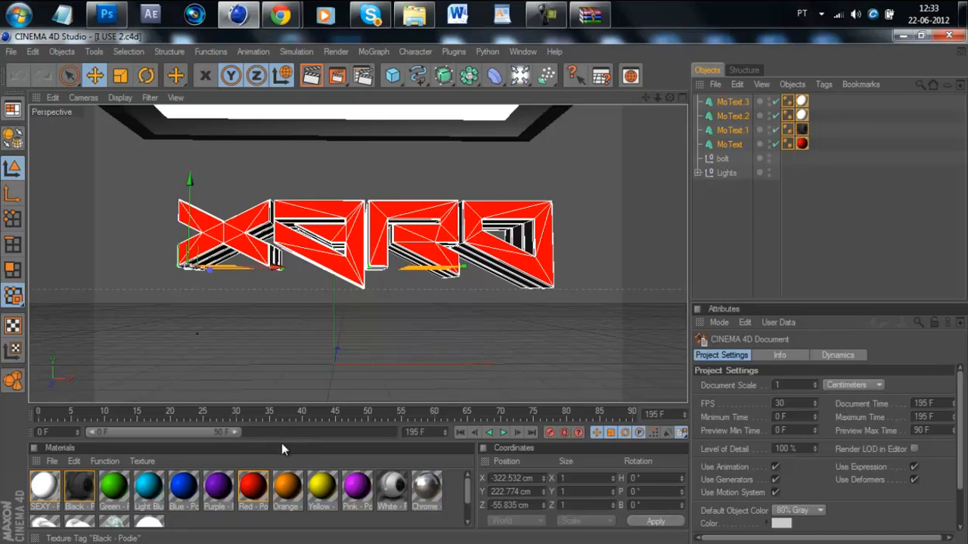
pyautogui.moveTo(472, 499)
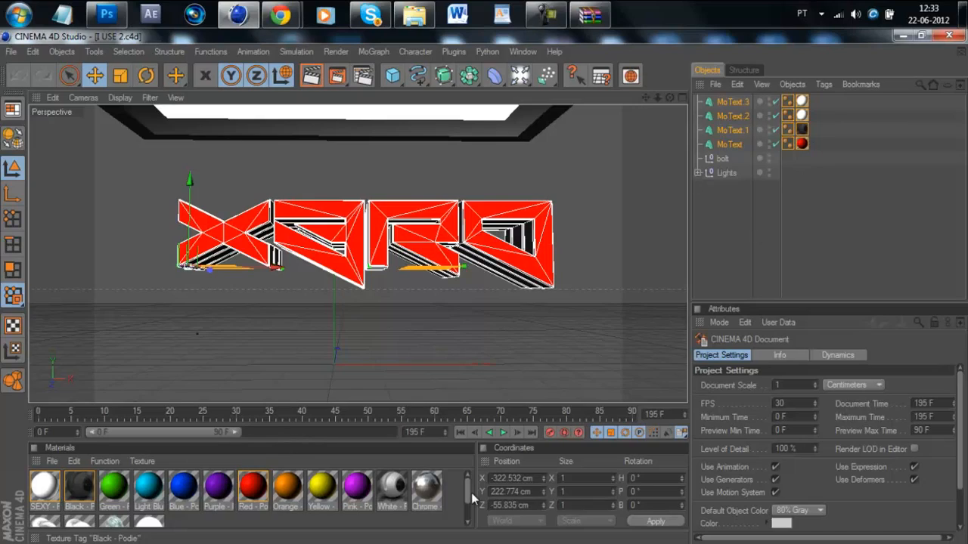
pyautogui.moveTo(316, 106)
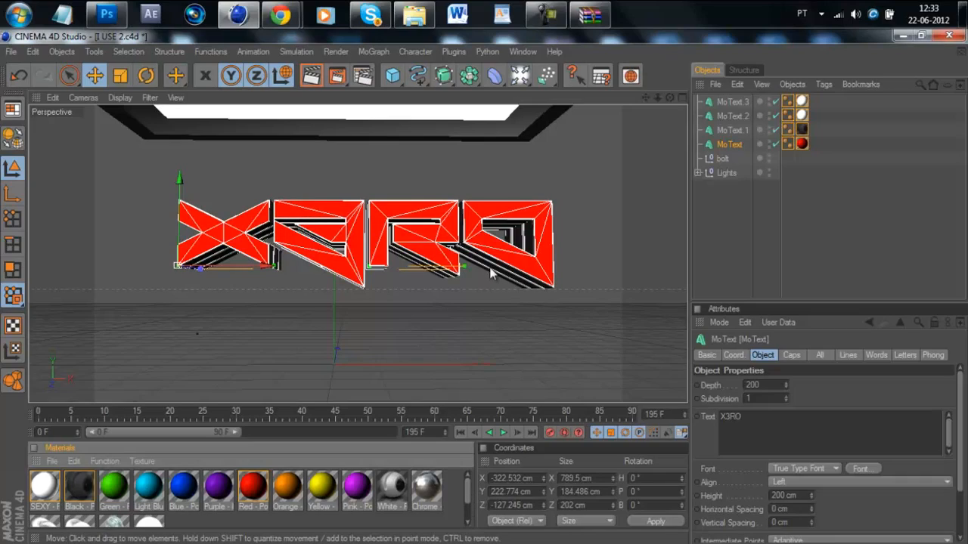
pyautogui.moveTo(469, 491)
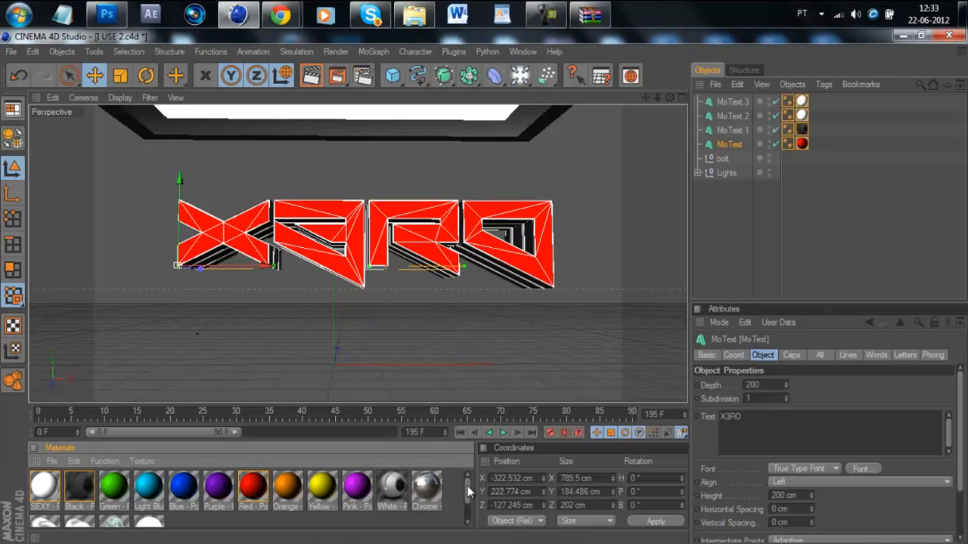
pyautogui.moveTo(287, 499)
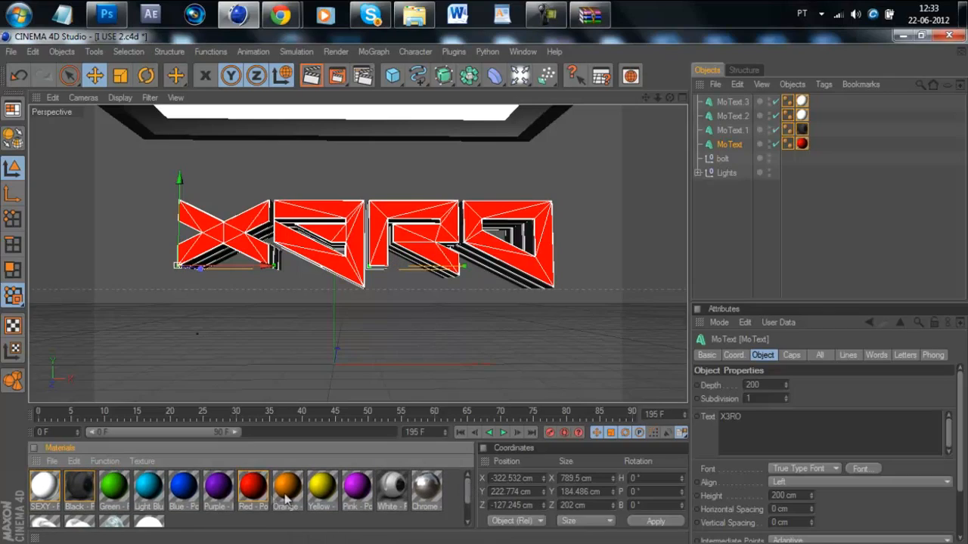
pyautogui.moveTo(106, 488)
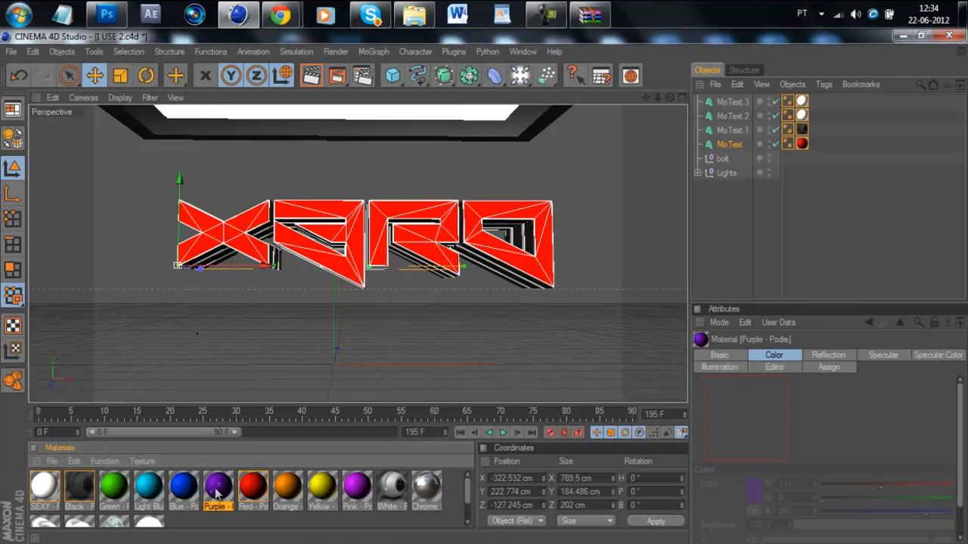
# Step: Change the Purple material's colour to grey, about RGB 116/119/117
pyautogui.doubleClick(217, 488)
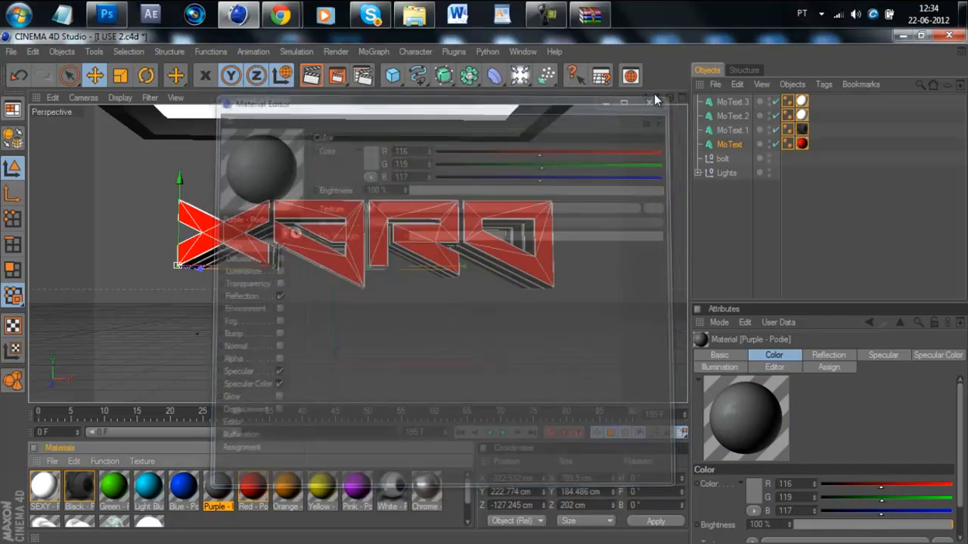
pyautogui.click(649, 102)
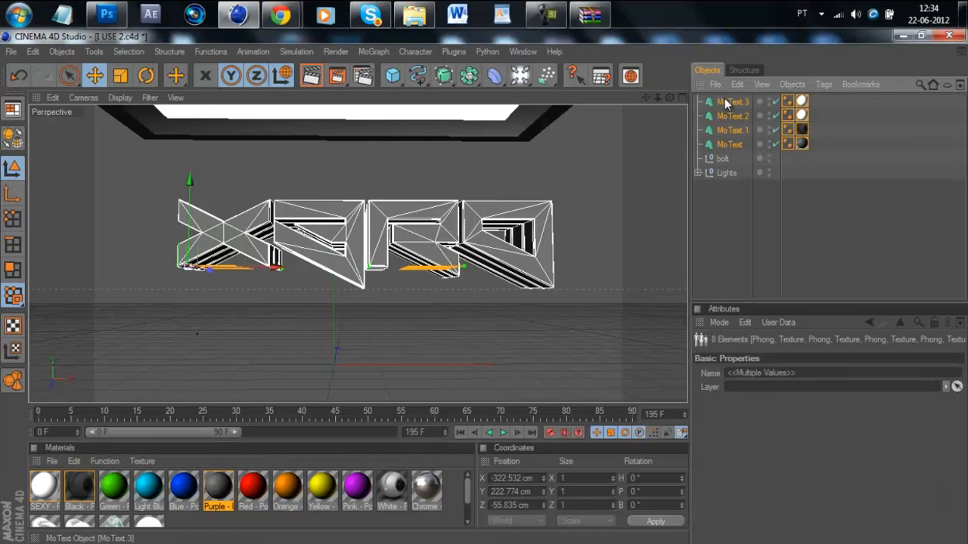
# Step: Run Thrausi from Plugins with 10 random pieces and break the text
pyautogui.click(453, 51)
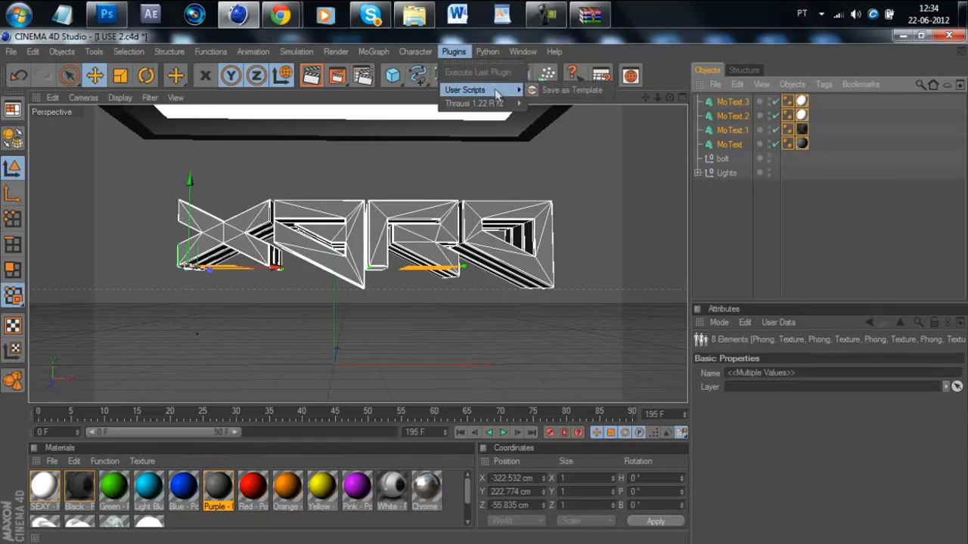
pyautogui.click(472, 103)
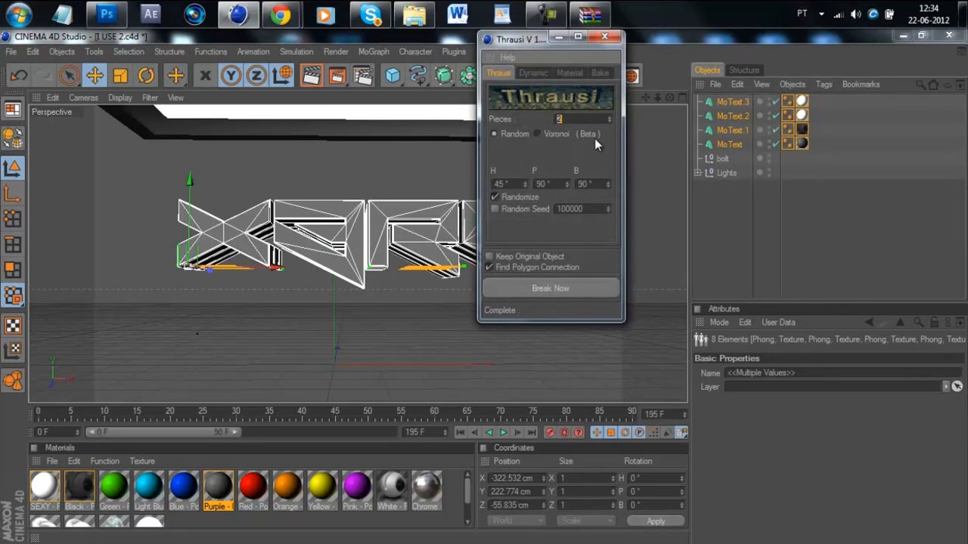
pyautogui.write('10')
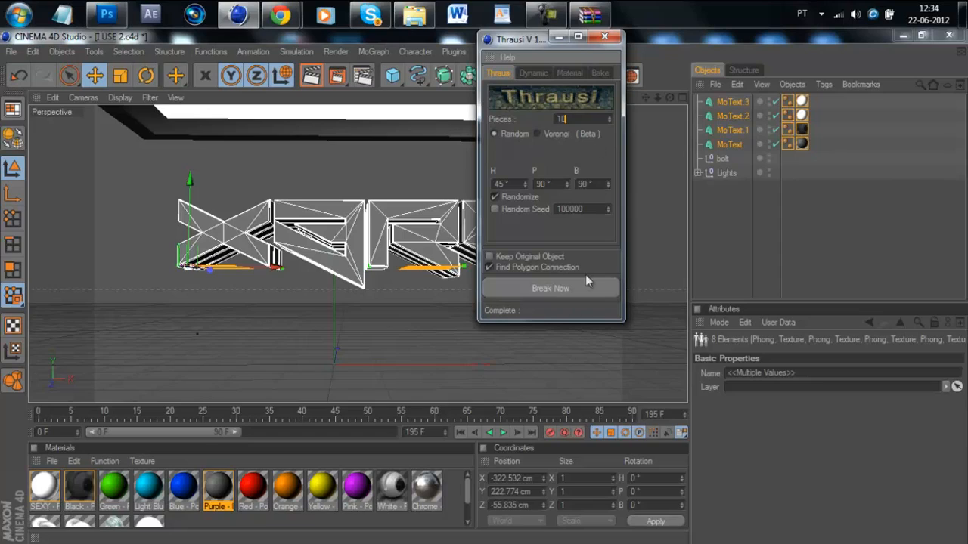
pyautogui.click(550, 288)
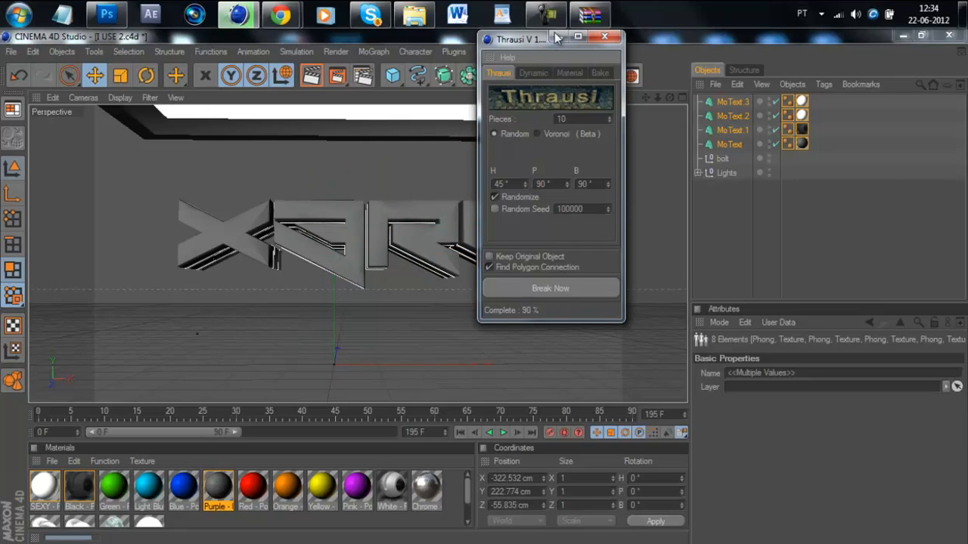
# Step: Close Thrausi and select the X.4, R.4 and another Thrausi_10 fracture group for orange
pyautogui.click(550, 288)
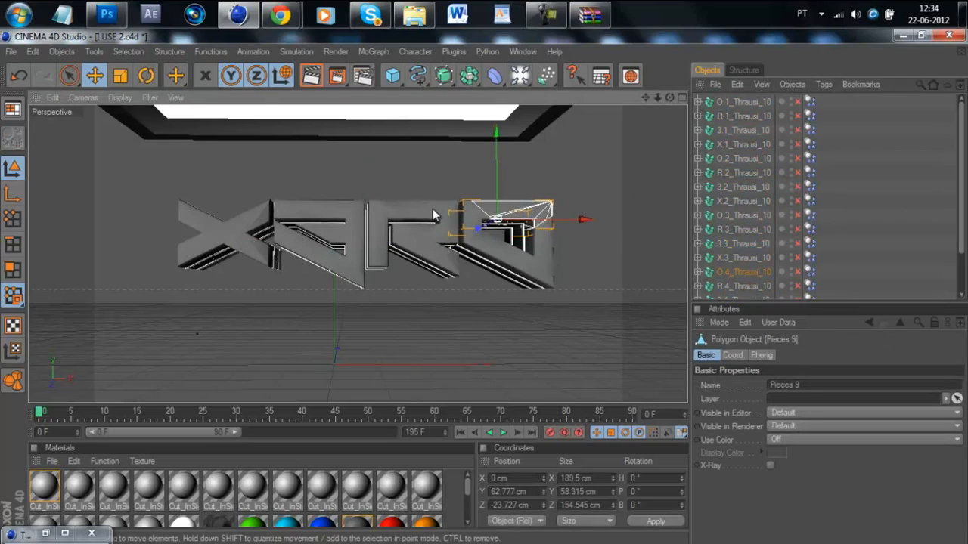
pyautogui.click(744, 101)
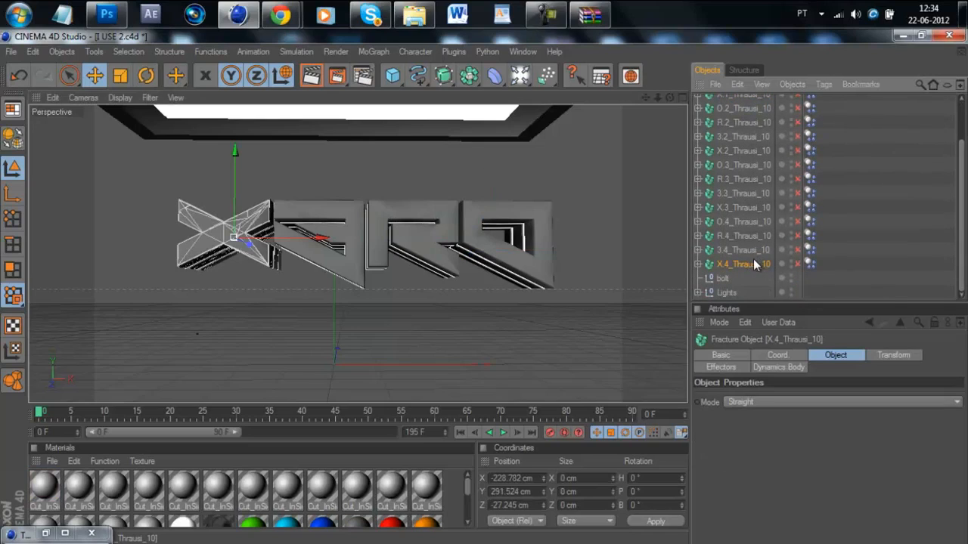
pyautogui.click(742, 222)
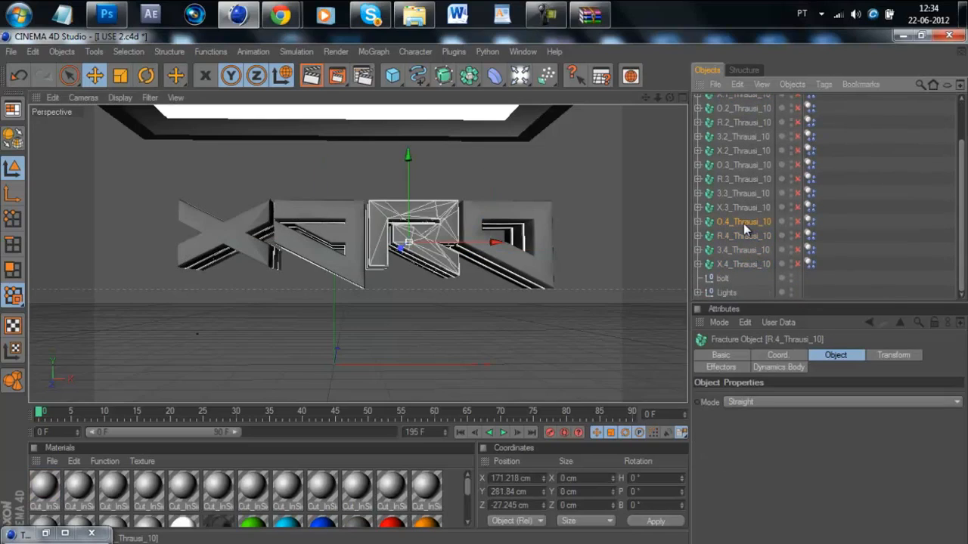
pyautogui.click(742, 264)
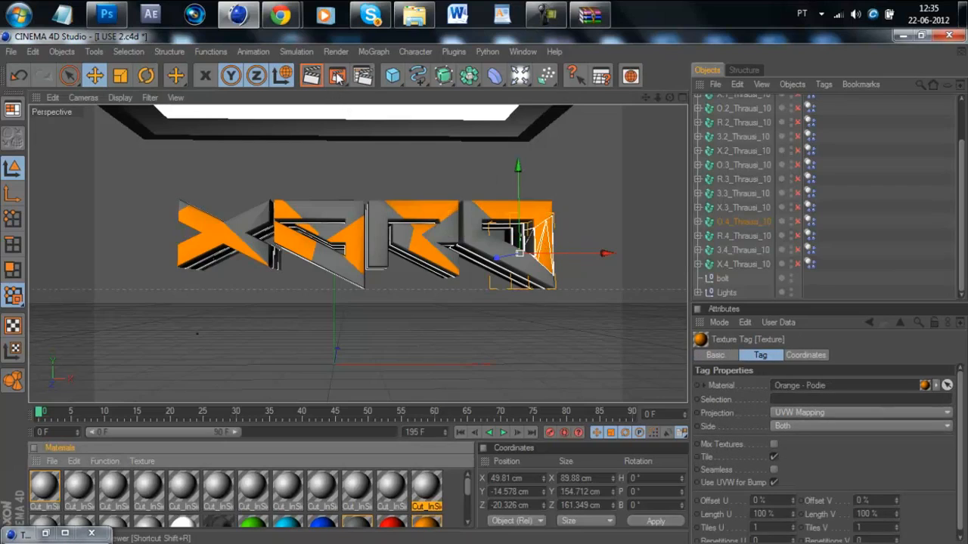
# Step: Render to the Picture Viewer without overwriting javi.png, and save the PNG as XERO
pyautogui.click(336, 76)
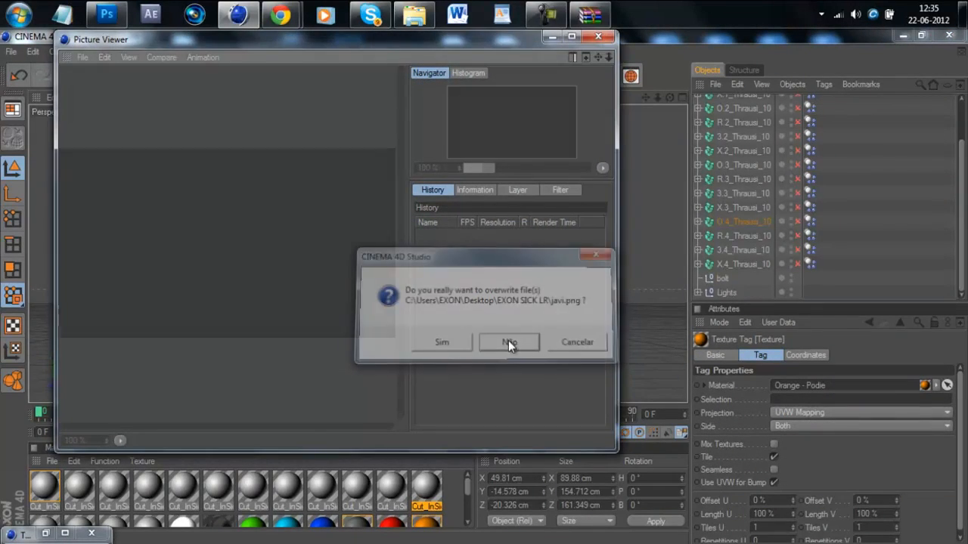
pyautogui.click(509, 342)
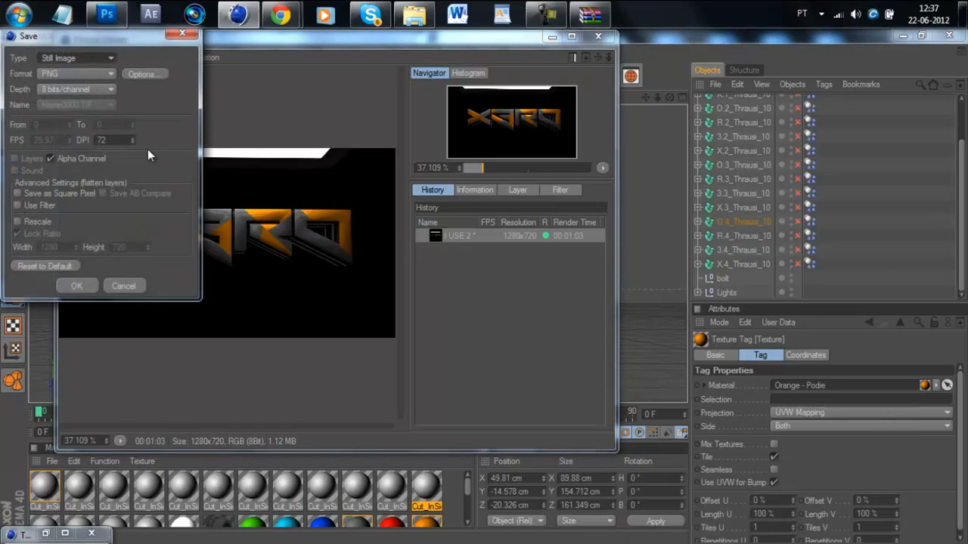
pyautogui.click(77, 285)
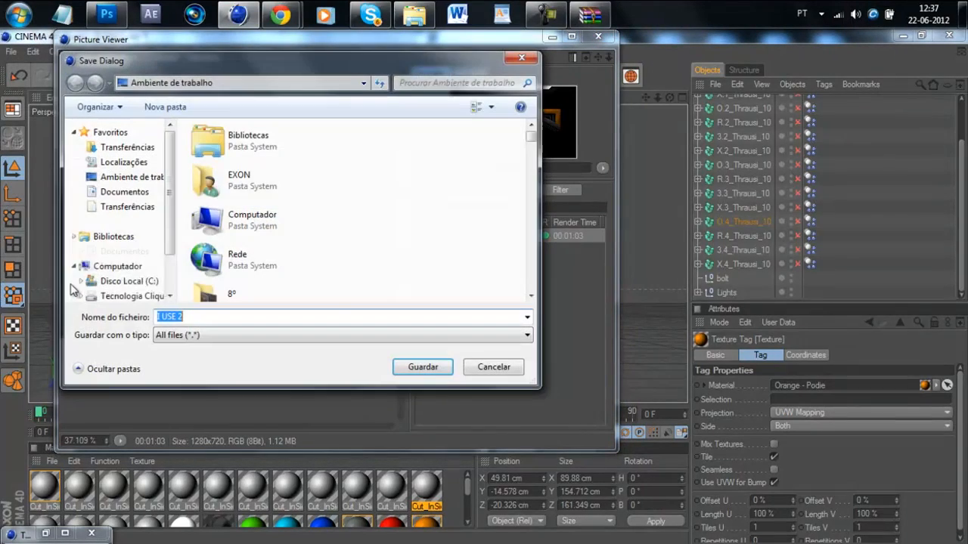
pyautogui.write('XERO')
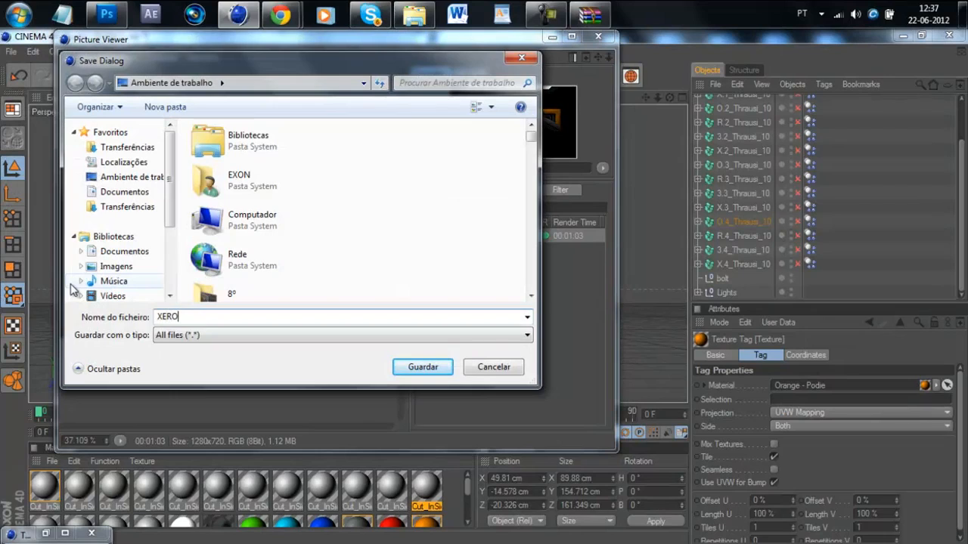
pyautogui.click(421, 366)
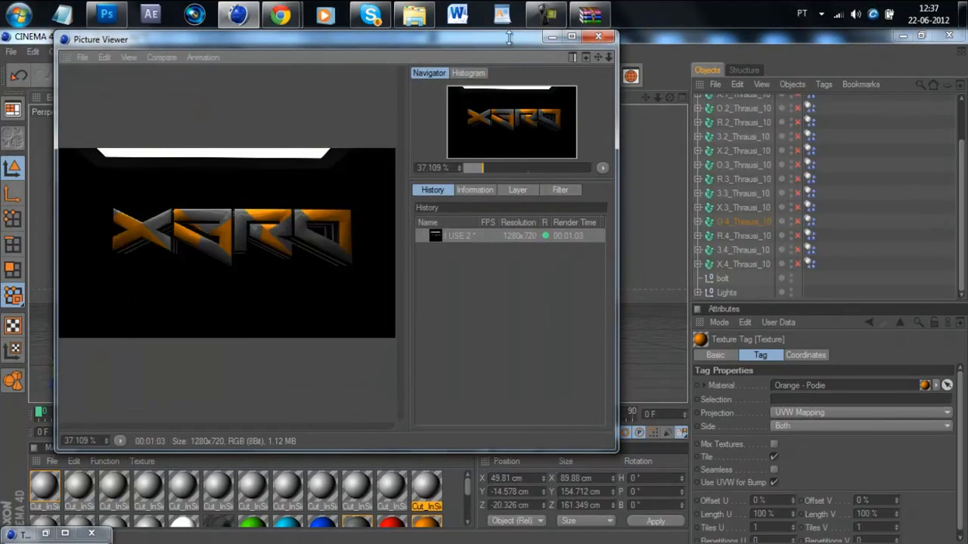
pyautogui.click(598, 37)
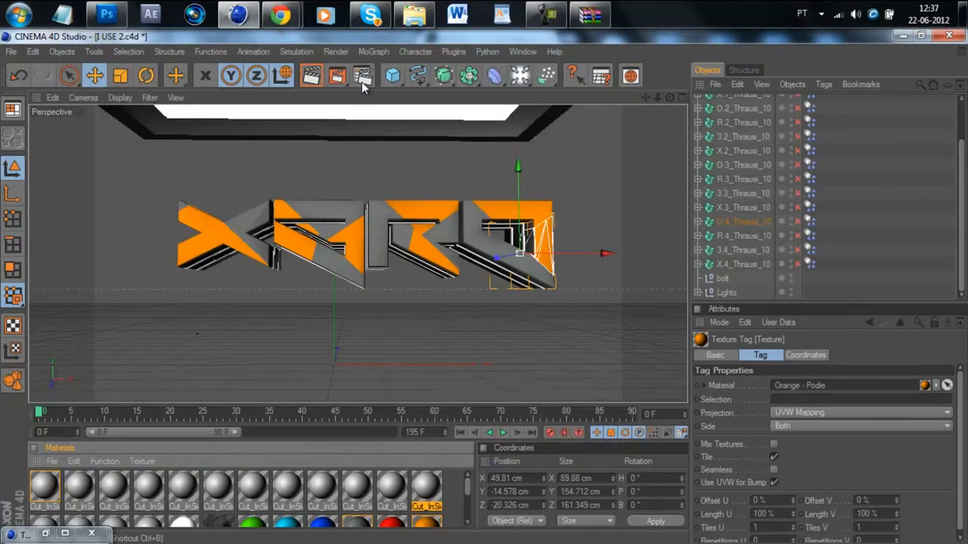
# Step: Enable Cel Renderer with Outline and Edges, white edge colour and black background
pyautogui.click(362, 75)
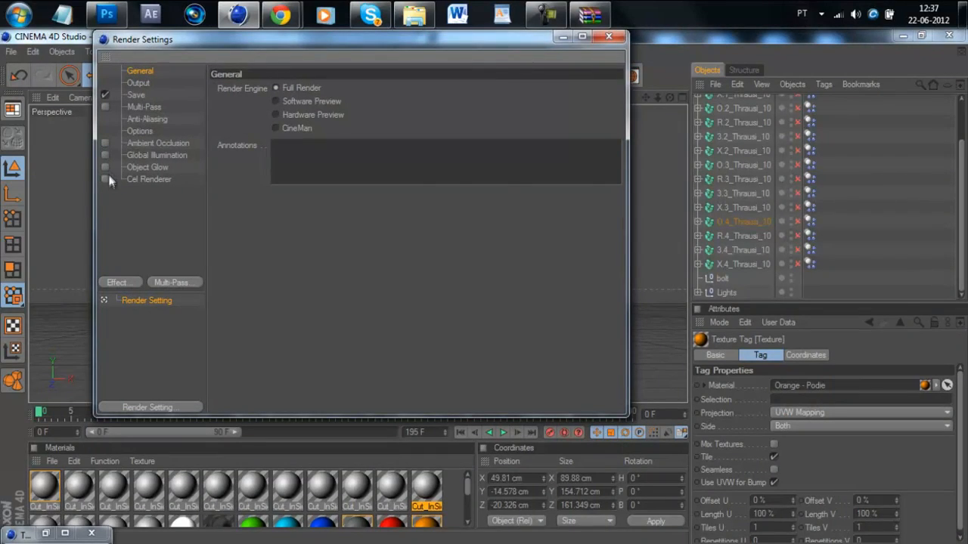
pyautogui.click(149, 179)
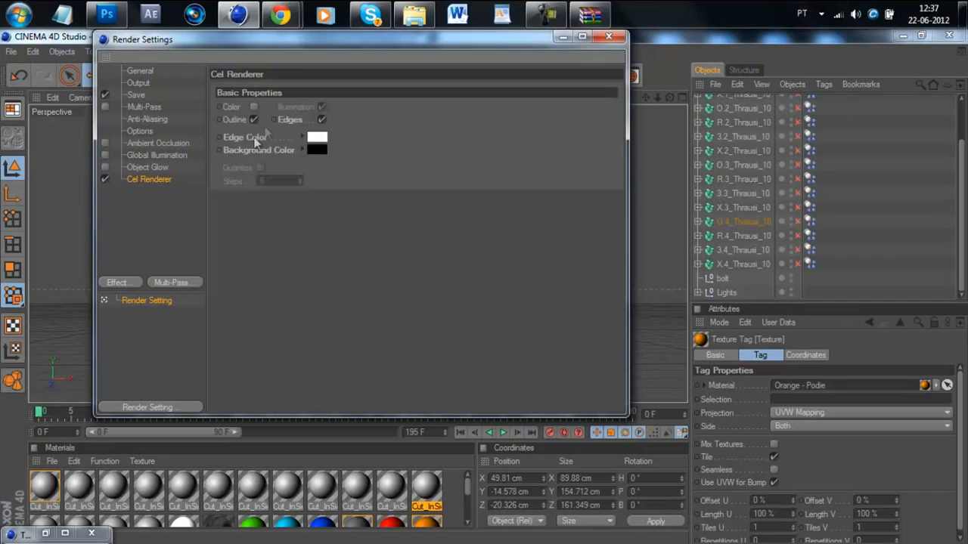
pyautogui.moveTo(150, 283)
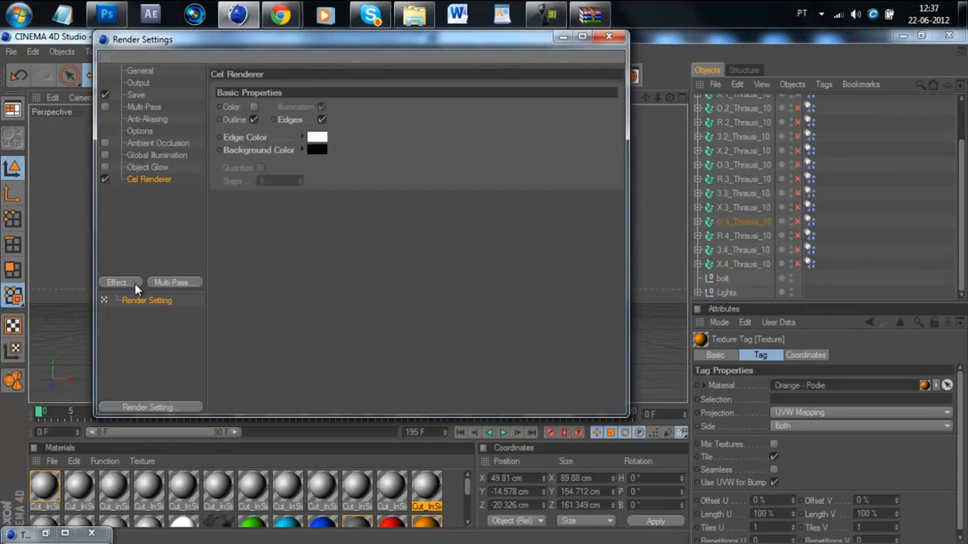
pyautogui.click(116, 282)
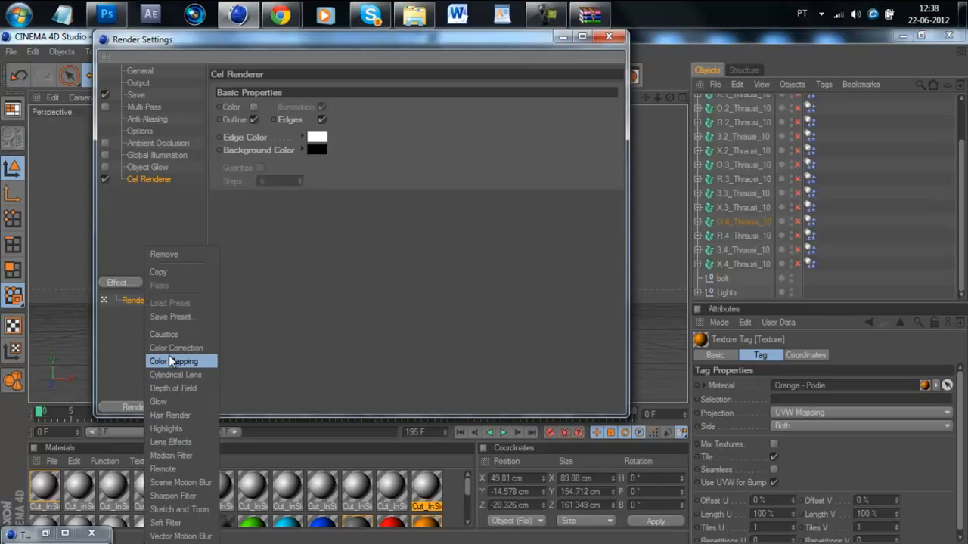
pyautogui.moveTo(159, 191)
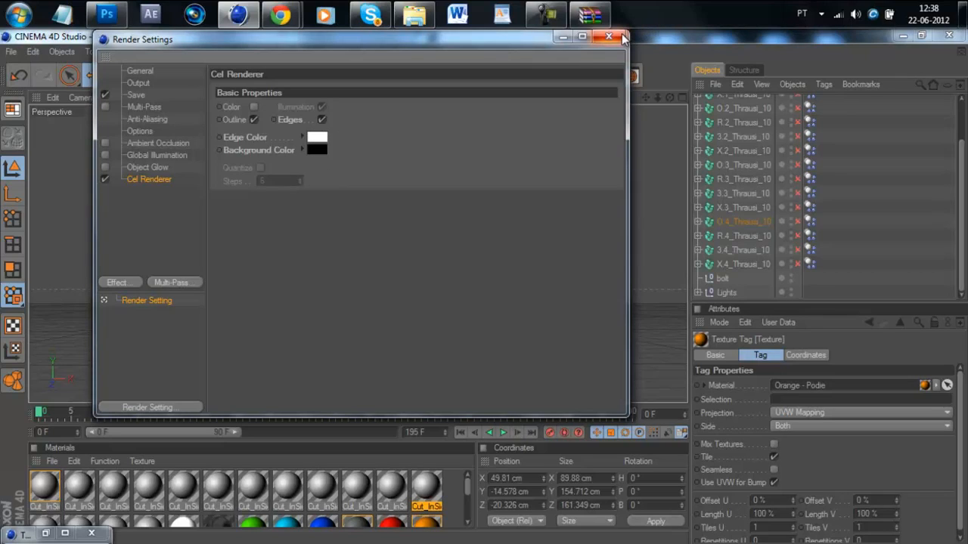
pyautogui.click(608, 37)
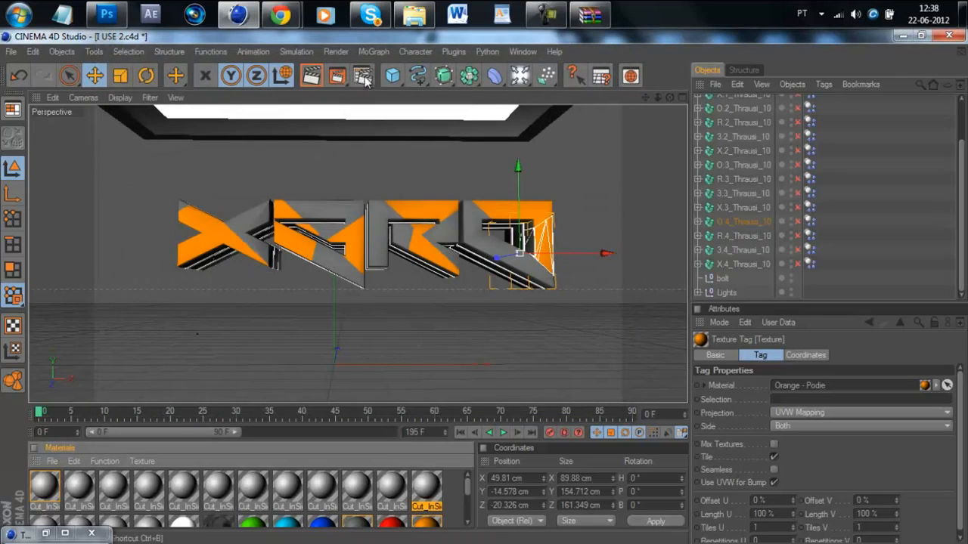
pyautogui.click(362, 75)
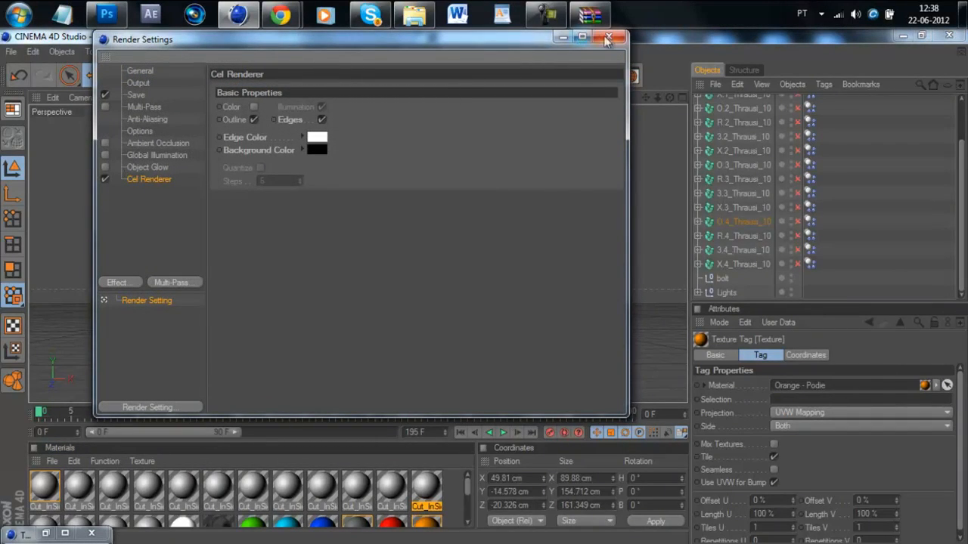
pyautogui.click(609, 37)
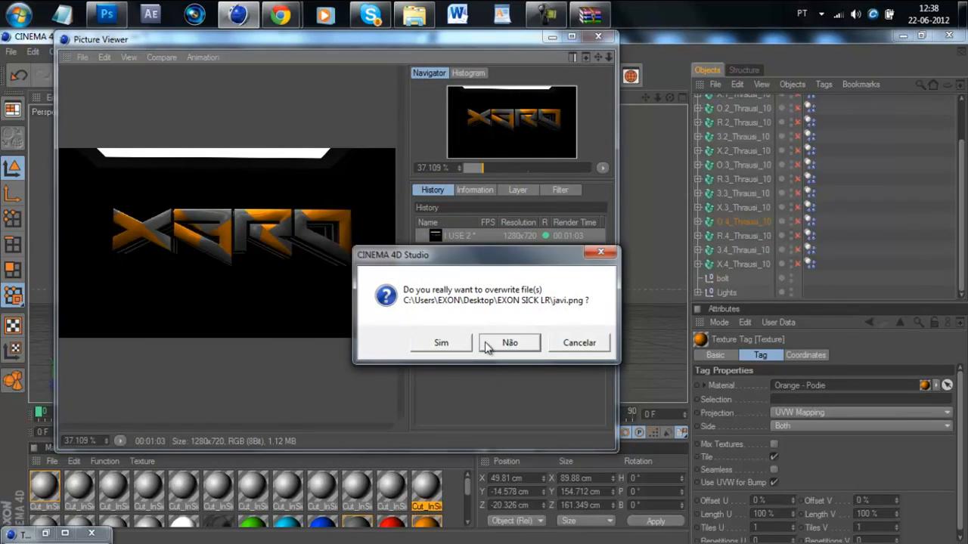
# Step: Save the outline render as a PNG with alpha named 'xero tut cel', without overwriting javi.png
pyautogui.click(509, 342)
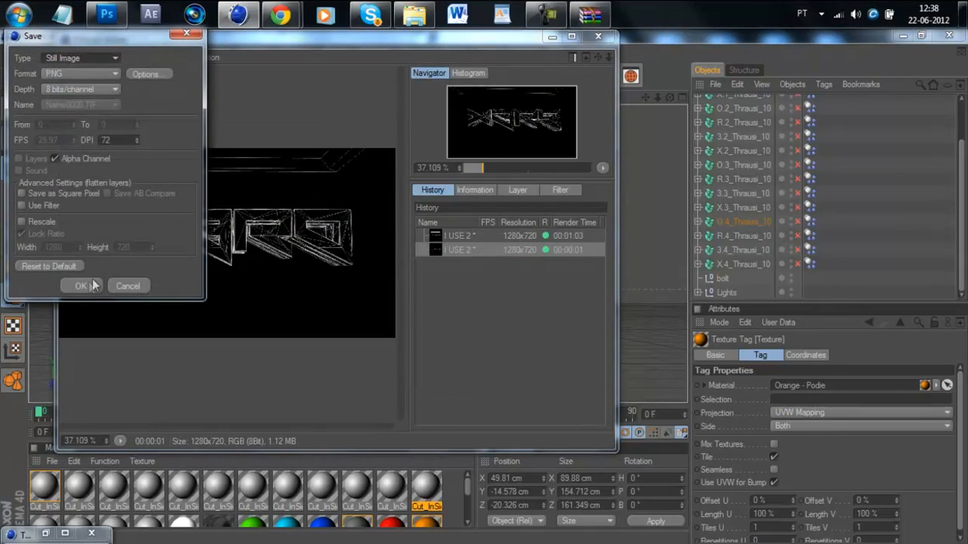
pyautogui.click(81, 285)
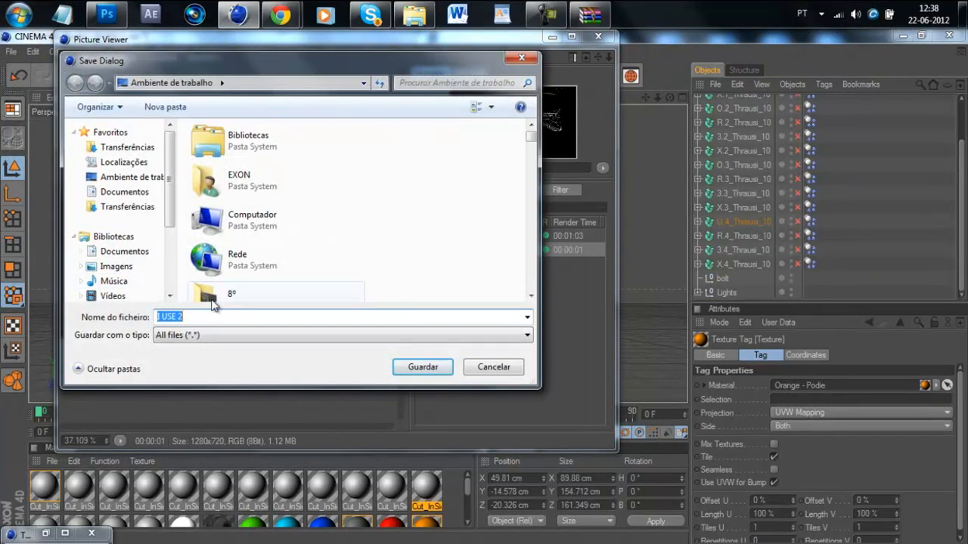
pyautogui.write('xero tut cel')
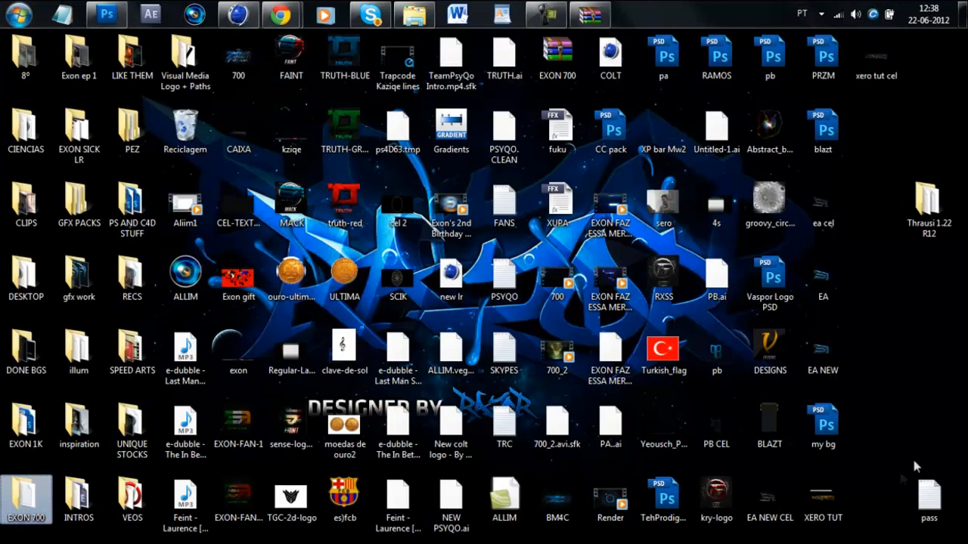
# Step: Open the xero tut cel and XERO TUT desktop PNGs in Photoshop
pyautogui.click(876, 130)
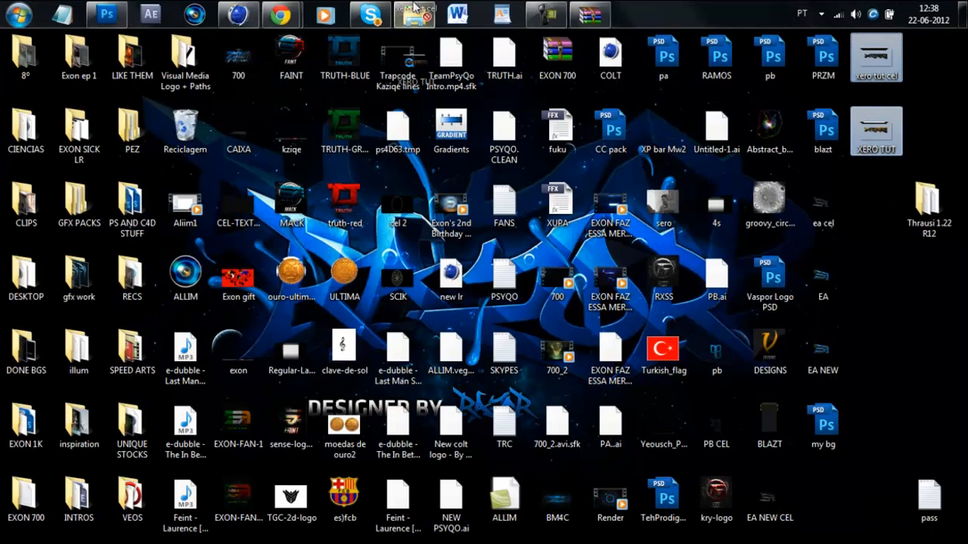
pyautogui.click(106, 14)
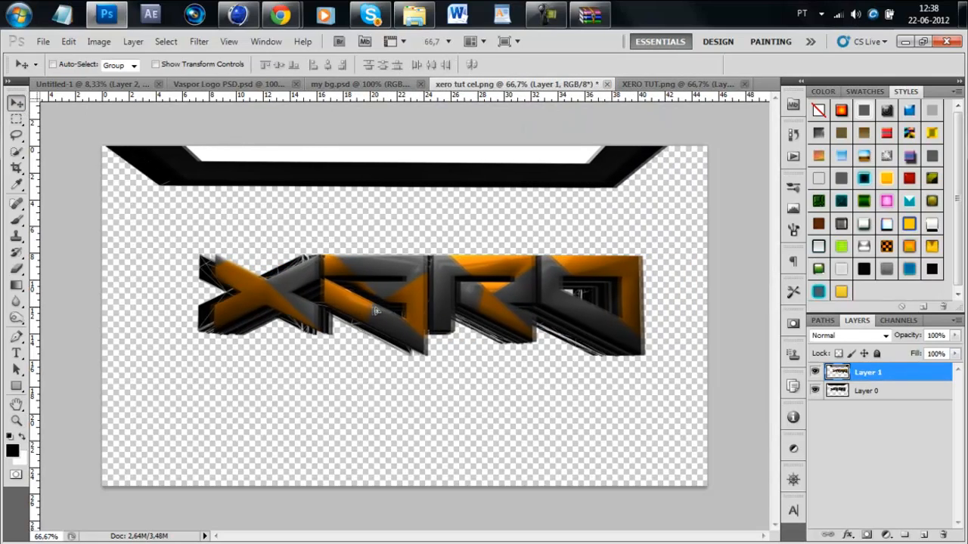
# Step: Reorder the layers, blend Layer 0 with Linear Dodge (Add) at 55%, and delete the top light strip
pyautogui.click(868, 391)
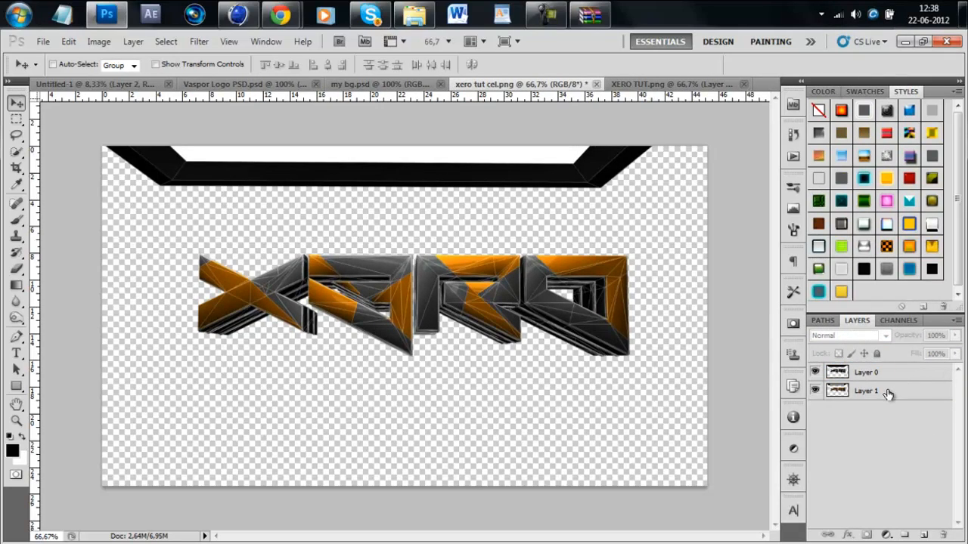
pyautogui.click(866, 390)
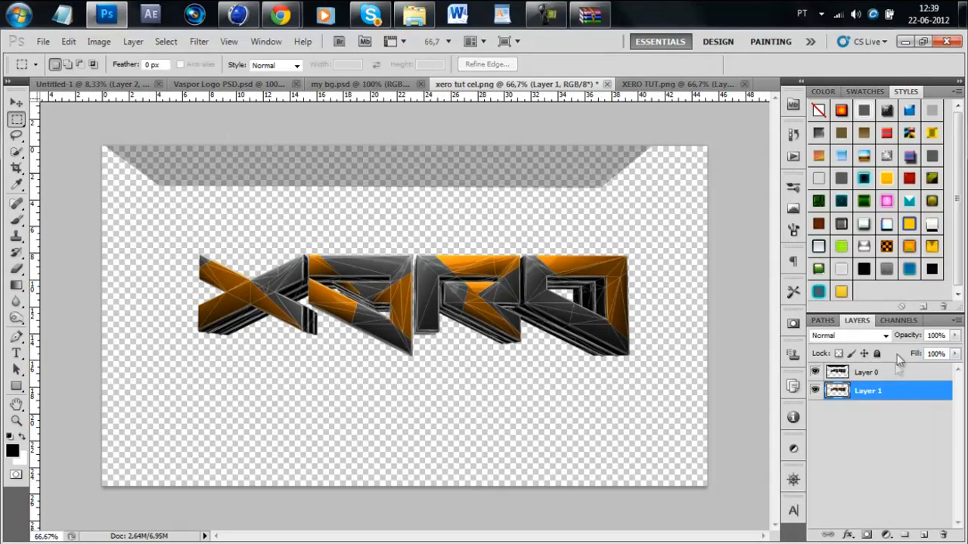
pyautogui.click(868, 371)
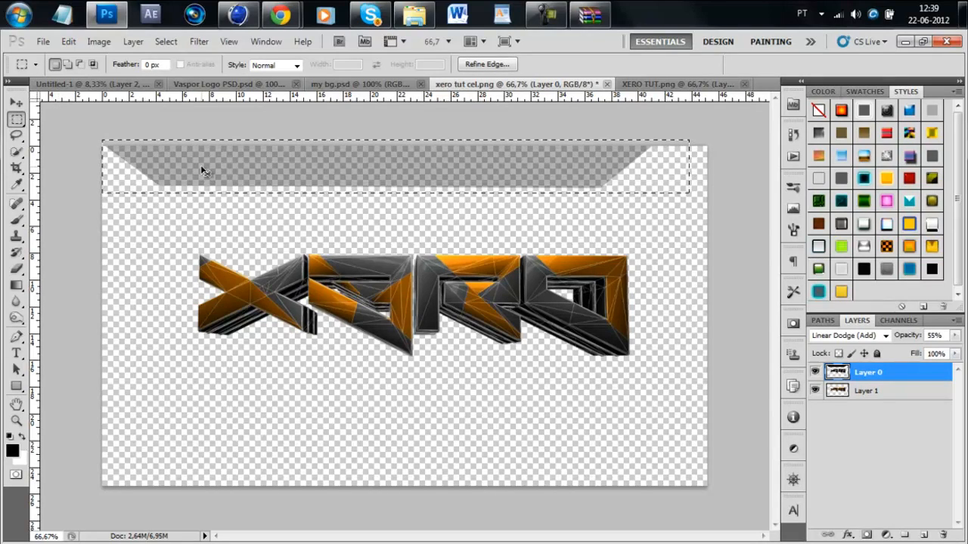
pyautogui.click(15, 102)
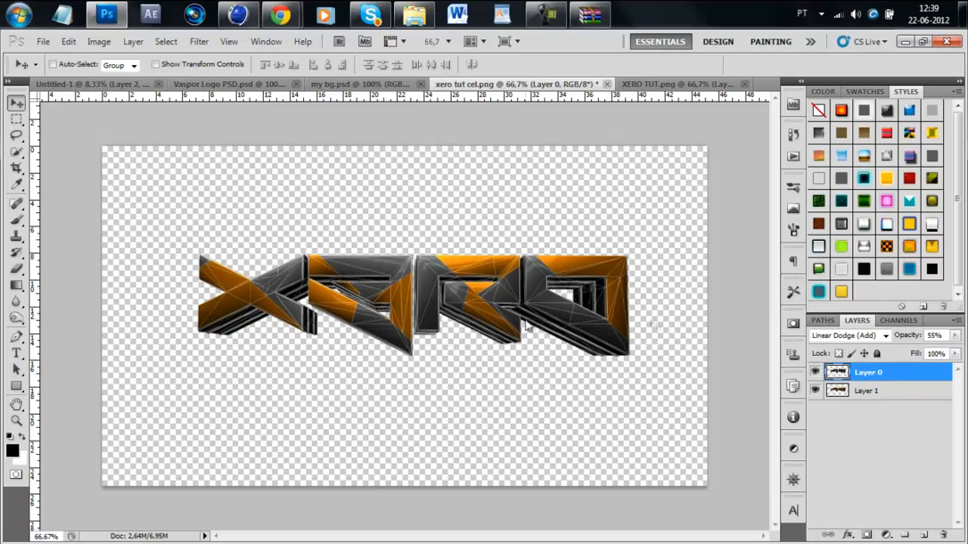
# Step: Browse from the EXON 700 folder into the LAYERSTYLES folder
pyautogui.click(867, 390)
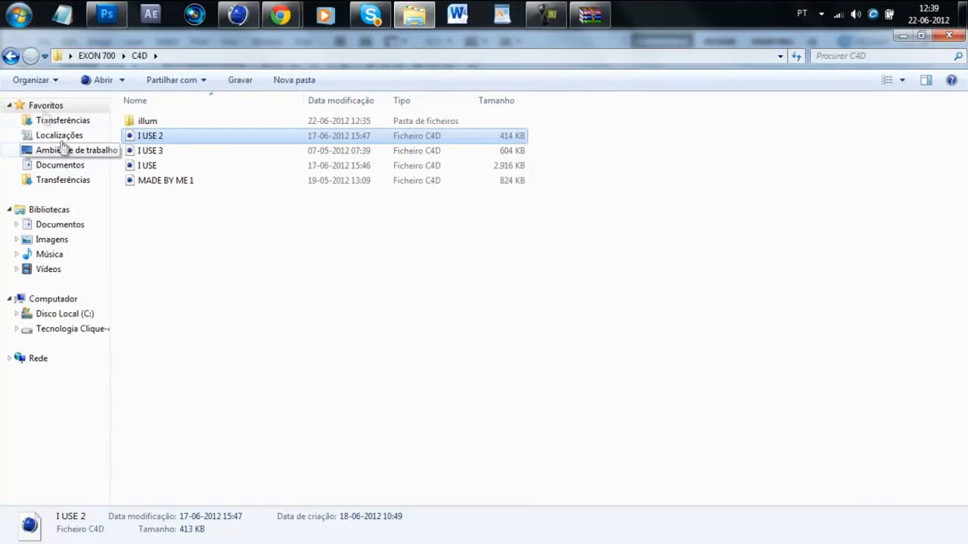
pyautogui.click(10, 55)
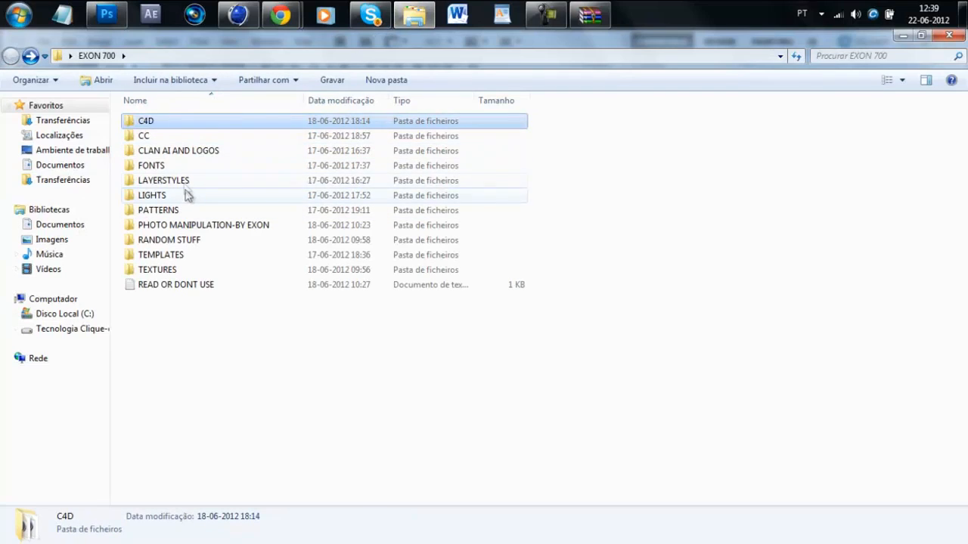
pyautogui.doubleClick(163, 180)
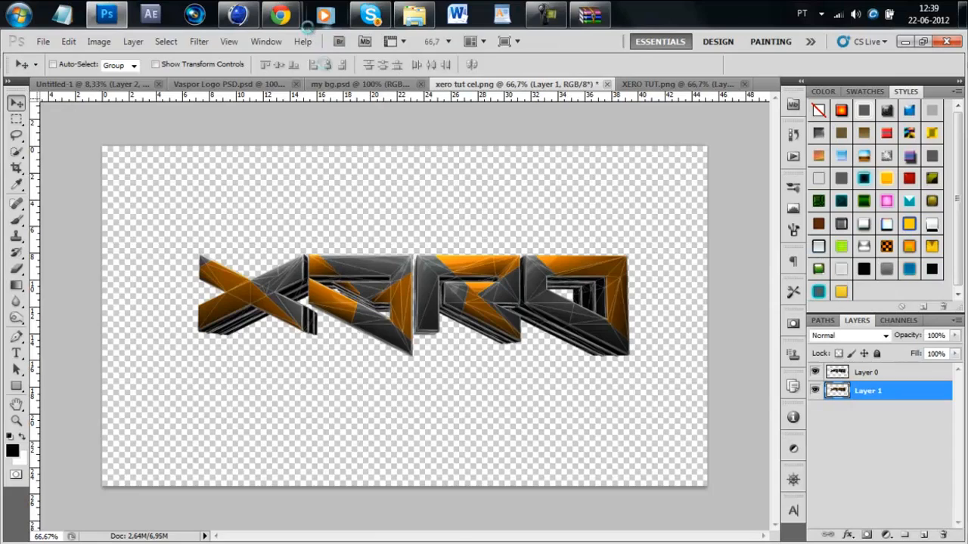
# Step: Open 3D LAYER STYLES.psd and CC PACK - BY EXON.psd from the EXON 700 folder
pyautogui.click(666, 84)
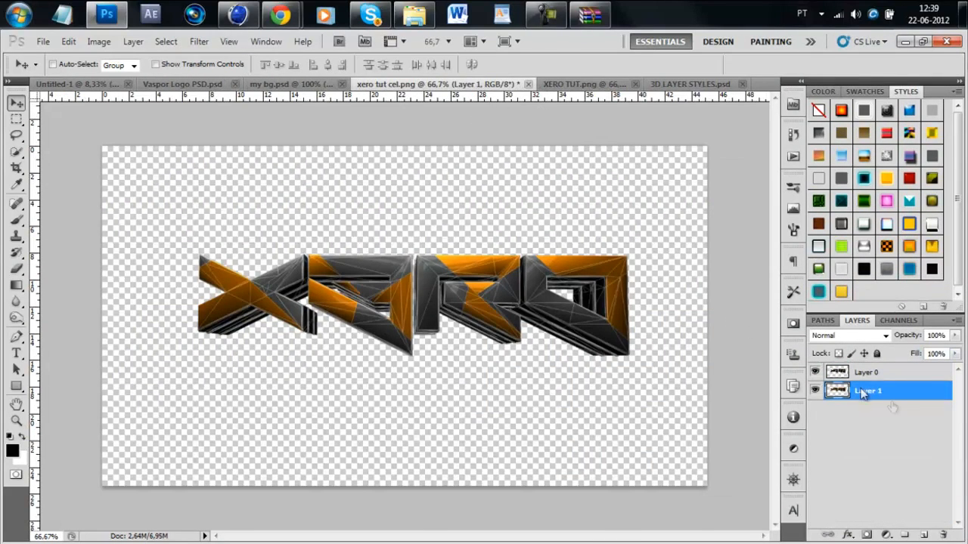
pyautogui.click(947, 391)
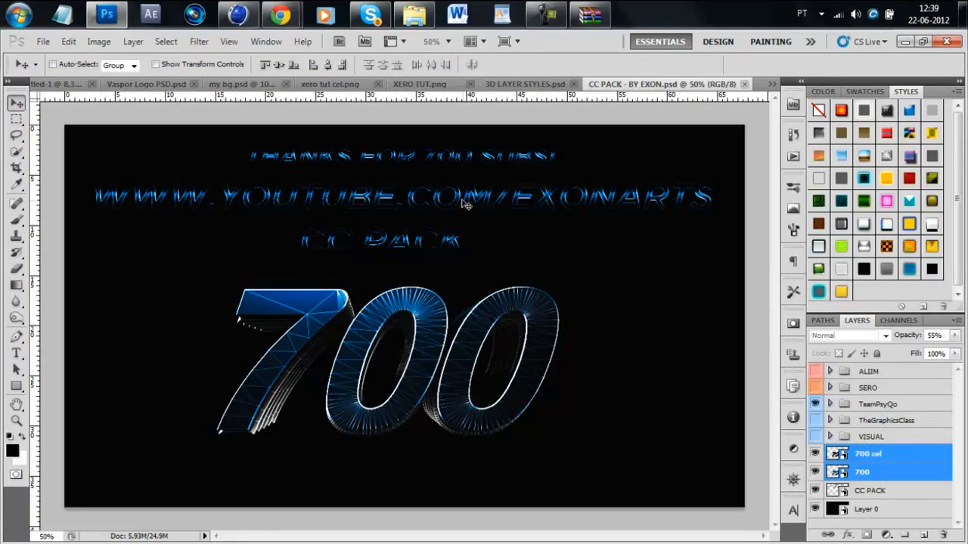
# Step: Show the SERO group in CC PACK and paste it into xero tut cel.png, accepting the profile mismatch
pyautogui.click(815, 388)
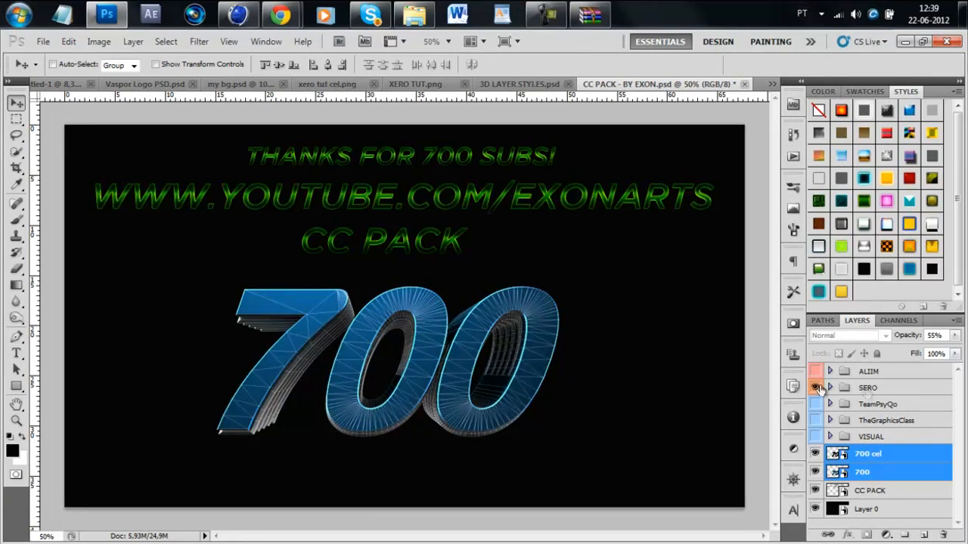
pyautogui.click(815, 387)
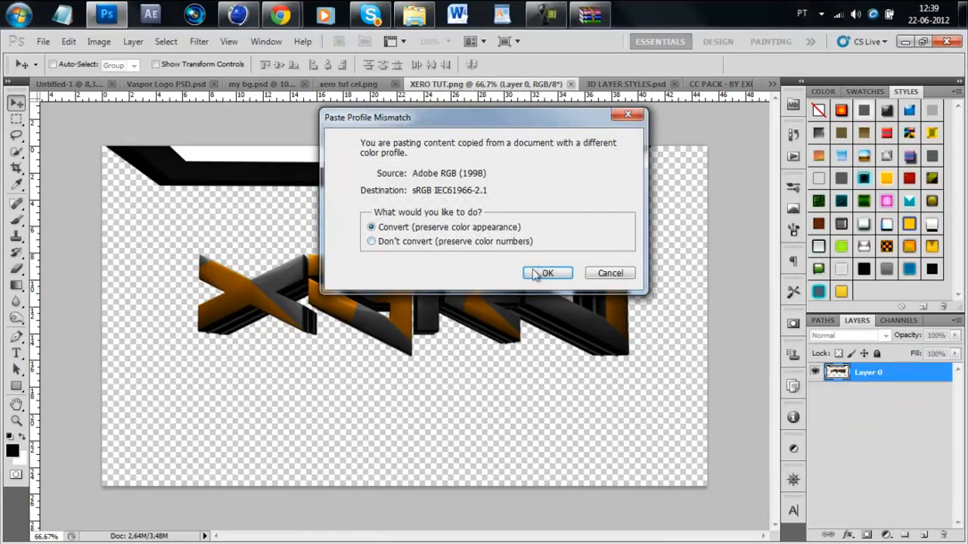
pyautogui.click(547, 273)
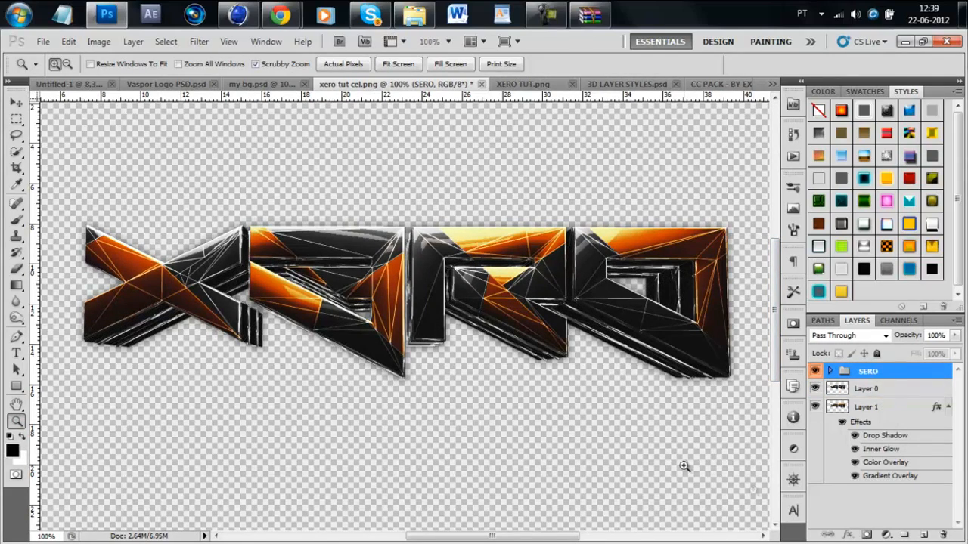
pyautogui.moveTo(663, 335)
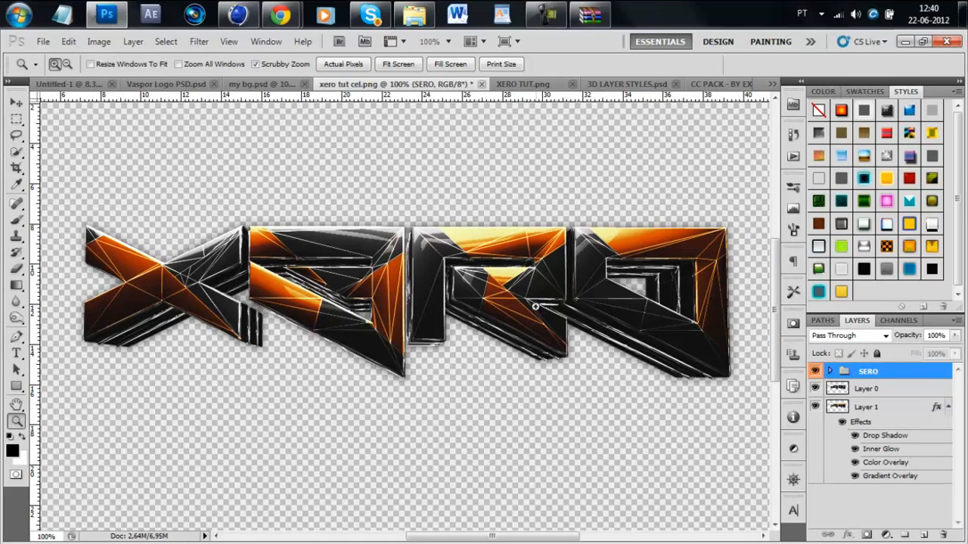
pyautogui.moveTo(469, 345)
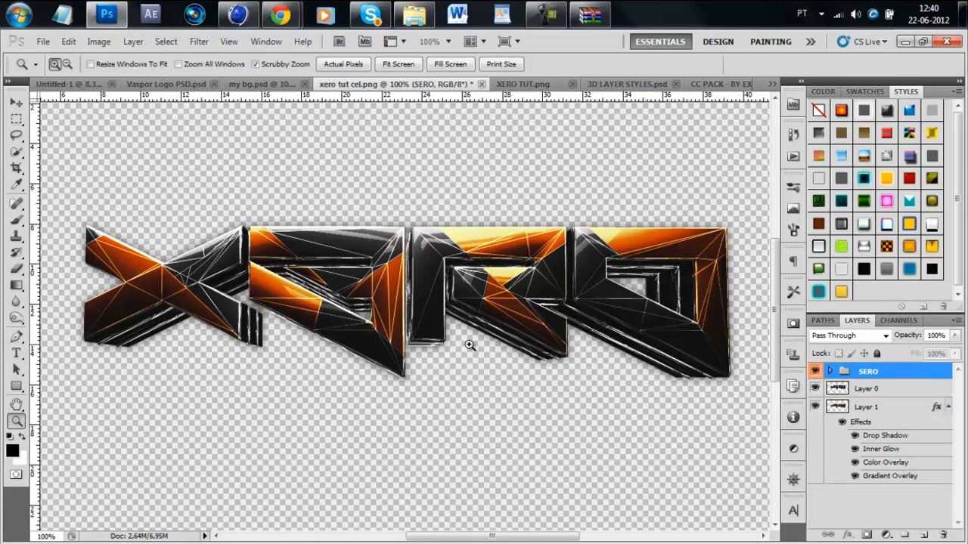